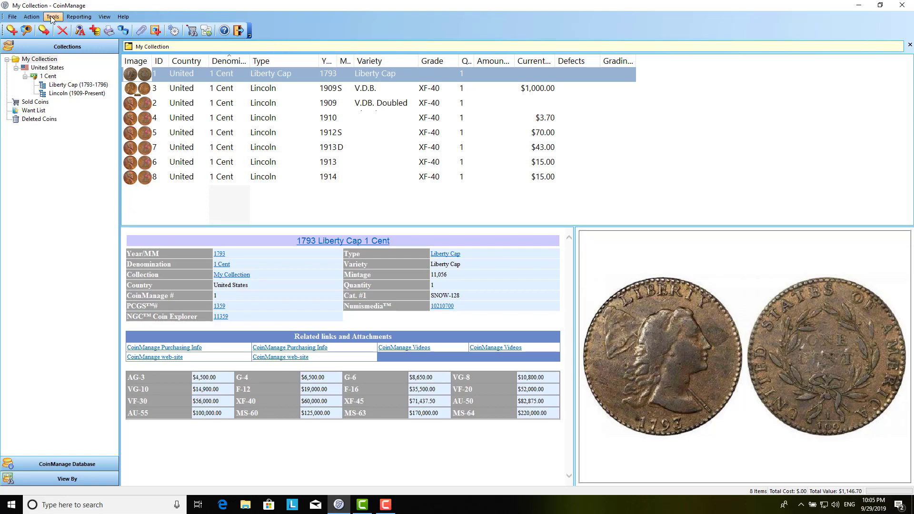
Start a new label design project so the Project Wizard welcome page appears.
{"action": "left_click", "coordinate": [88, 18]}
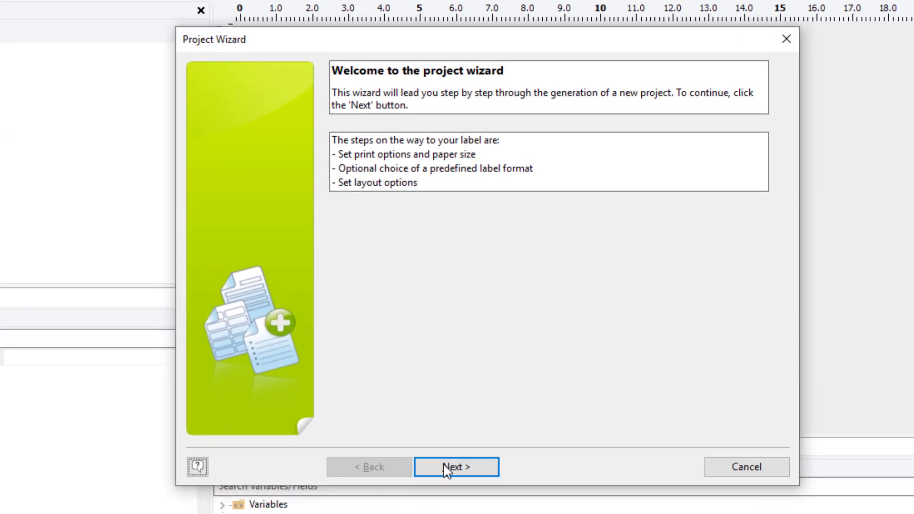
Choose the Brother QL-570 printer with 1-1/7" x 3-1/2" paper in Print Setup.
{"action": "left_click", "coordinate": [456, 466]}
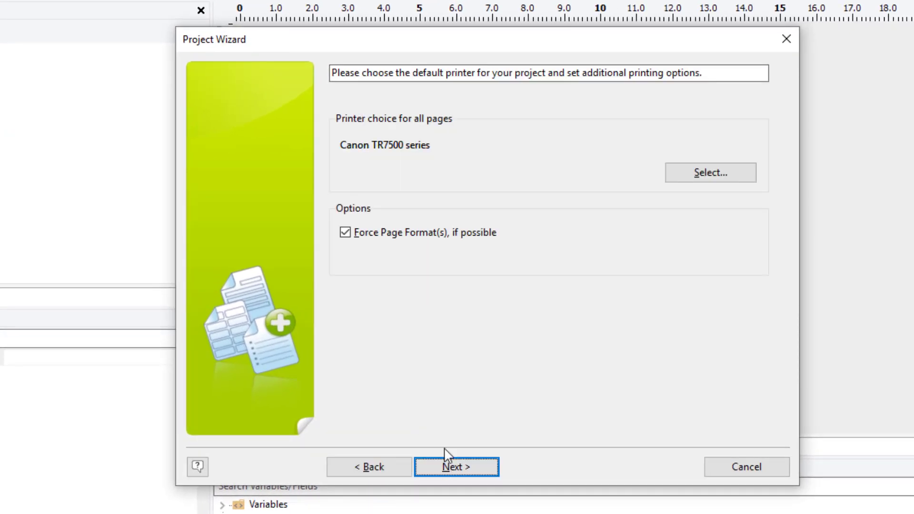
{"action": "mouse_move", "coordinate": [551, 151]}
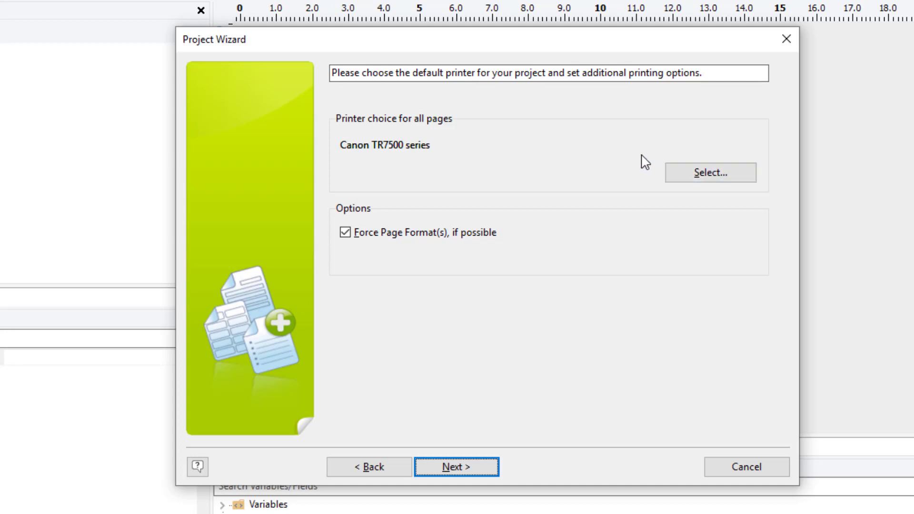
{"action": "mouse_move", "coordinate": [659, 150]}
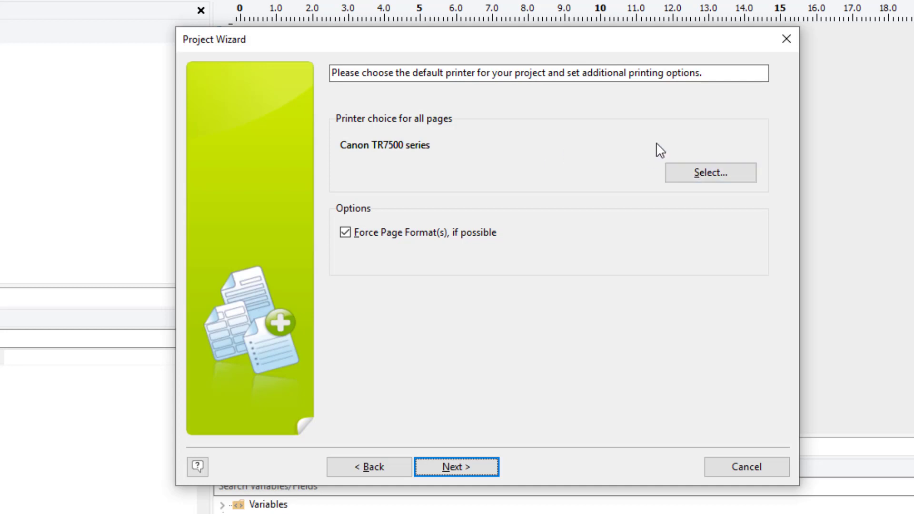
{"action": "left_click", "coordinate": [711, 172]}
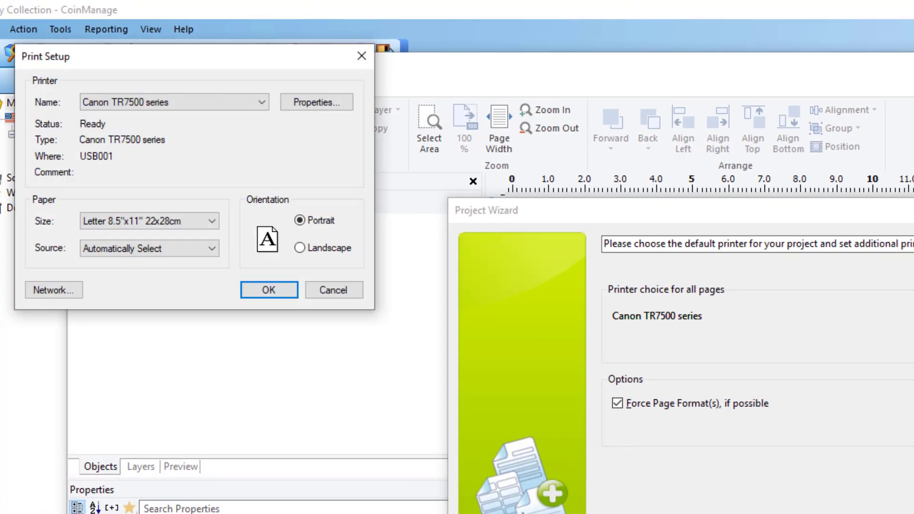
{"action": "left_click", "coordinate": [258, 103]}
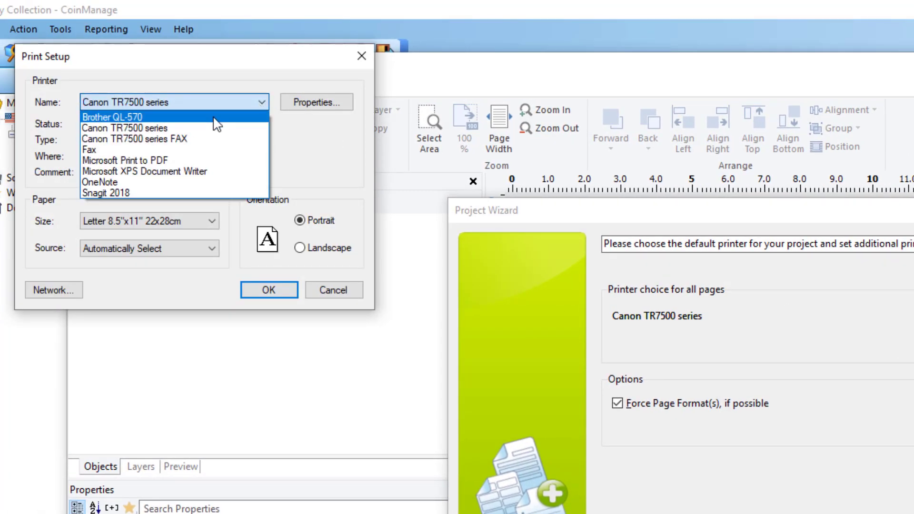
{"action": "left_click", "coordinate": [109, 116]}
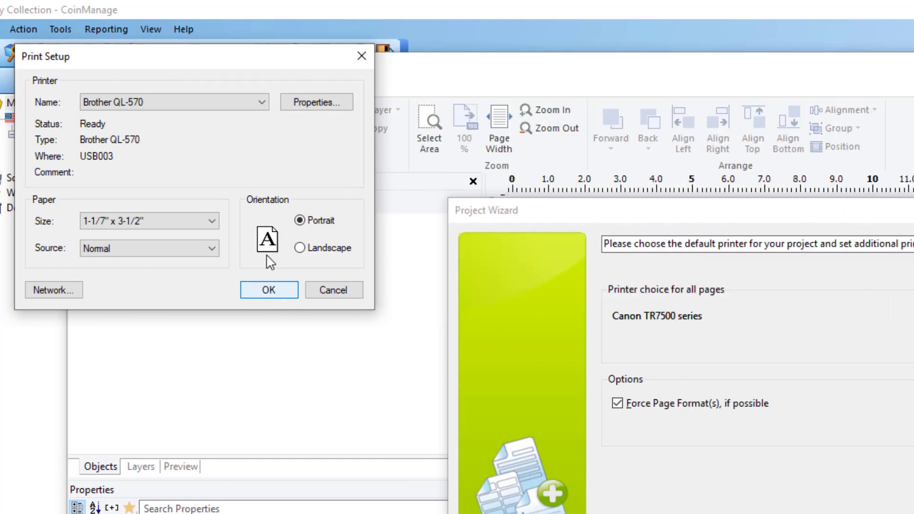
Confirm the printer setup and select the Dymo 13188 Address Label (28 x 89 mm) template.
{"action": "left_click", "coordinate": [268, 289]}
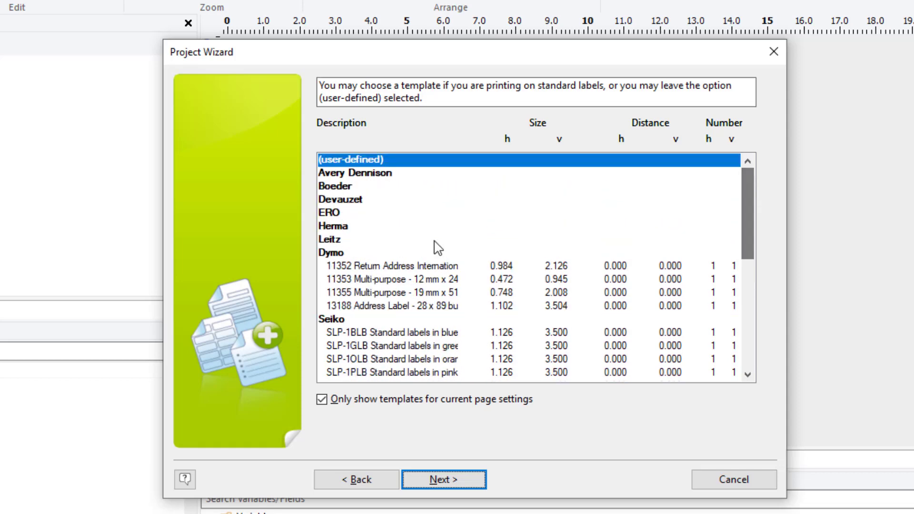
{"action": "mouse_move", "coordinate": [446, 271]}
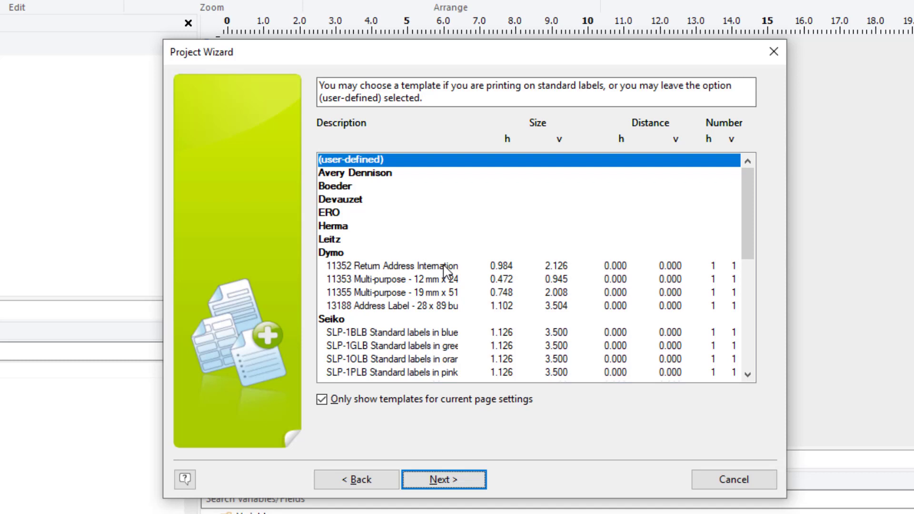
{"action": "mouse_move", "coordinate": [586, 201]}
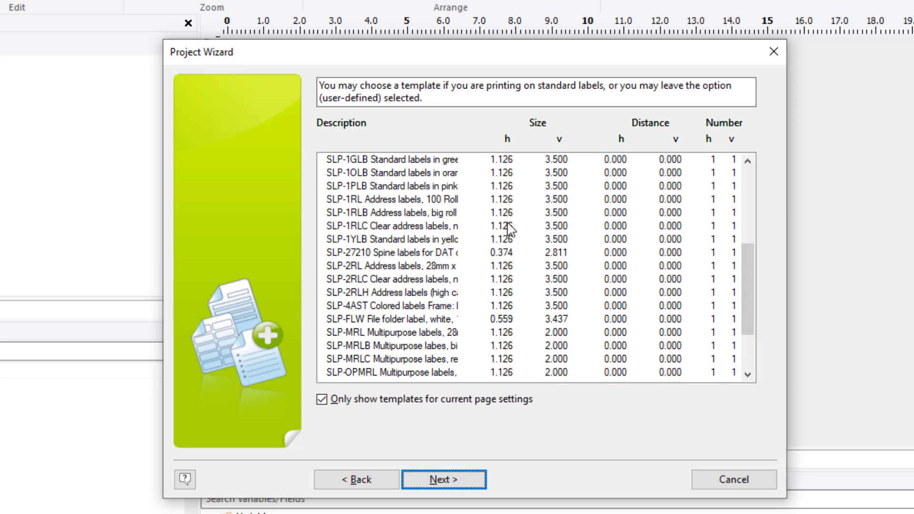
{"action": "mouse_move", "coordinate": [725, 257]}
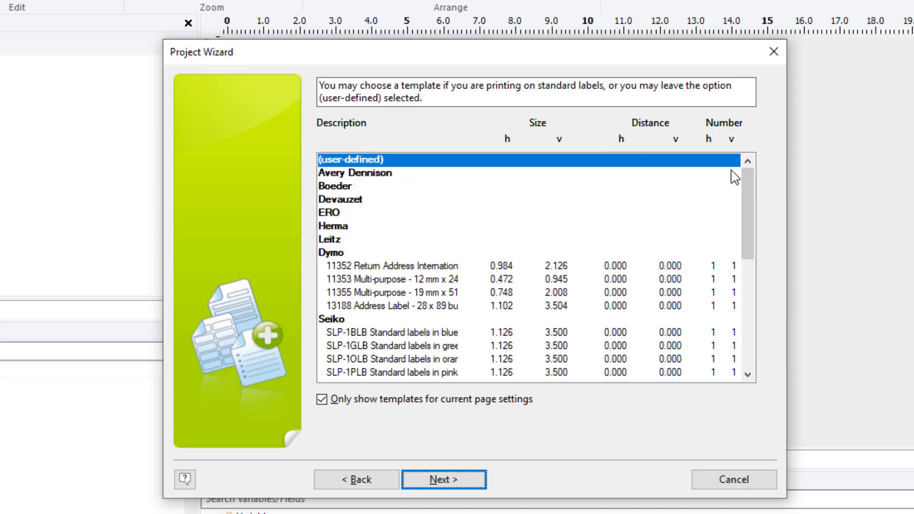
{"action": "mouse_move", "coordinate": [419, 283]}
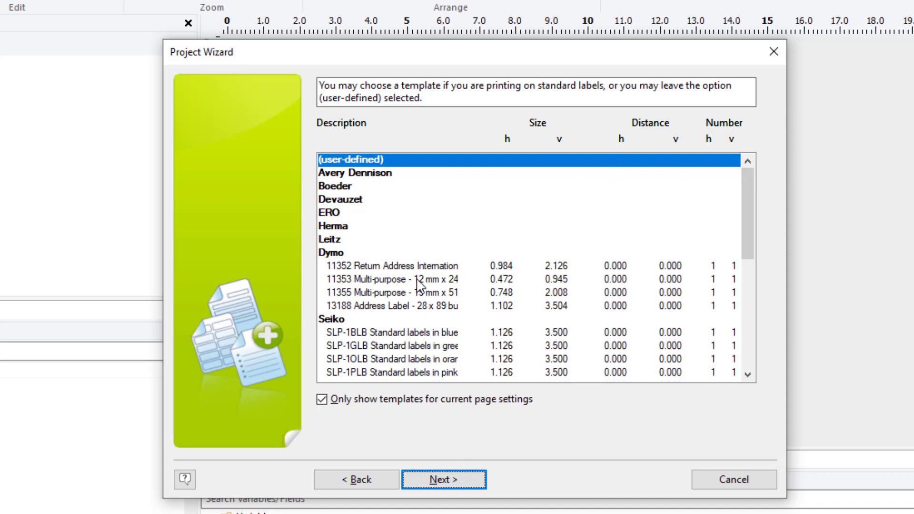
{"action": "mouse_move", "coordinate": [417, 281]}
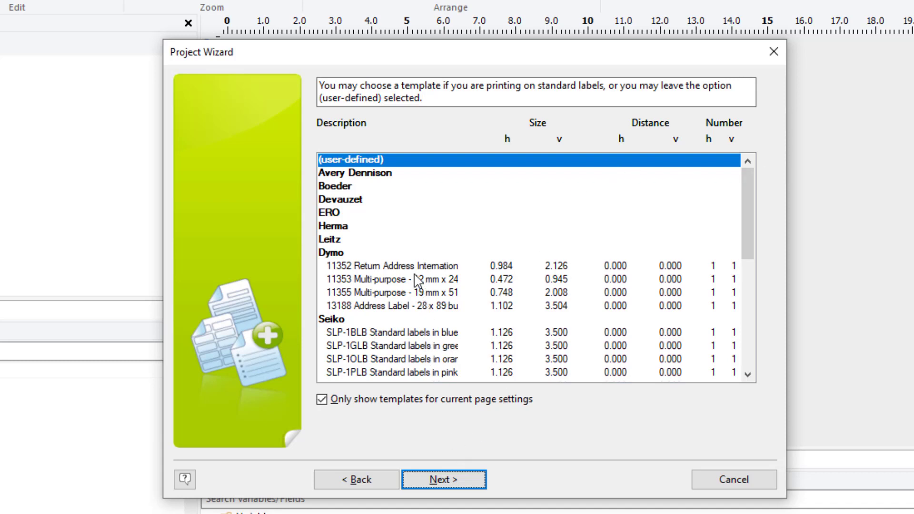
{"action": "left_click", "coordinate": [388, 292]}
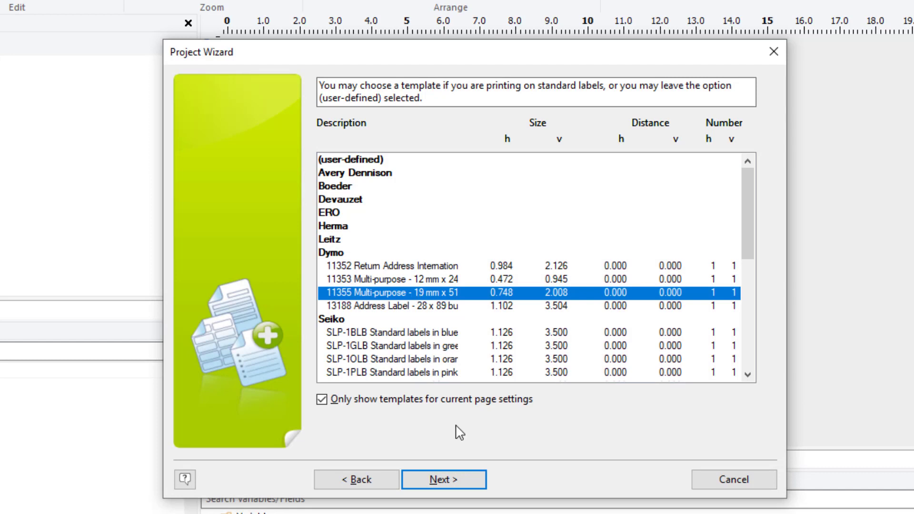
{"action": "mouse_move", "coordinate": [443, 493]}
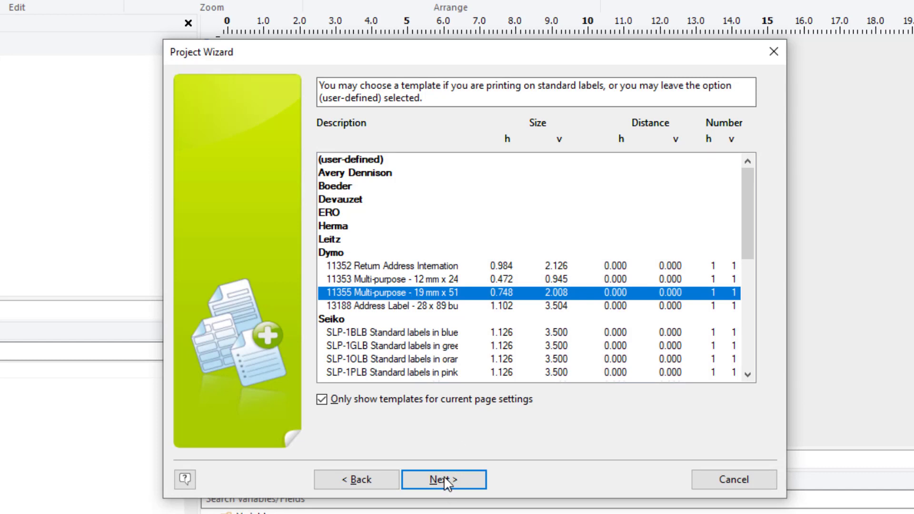
{"action": "mouse_move", "coordinate": [448, 431]}
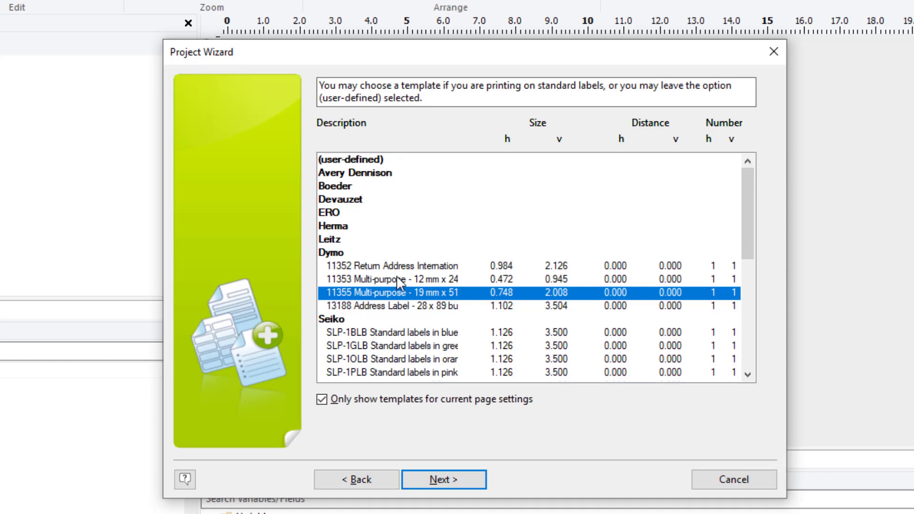
{"action": "mouse_move", "coordinate": [392, 170]}
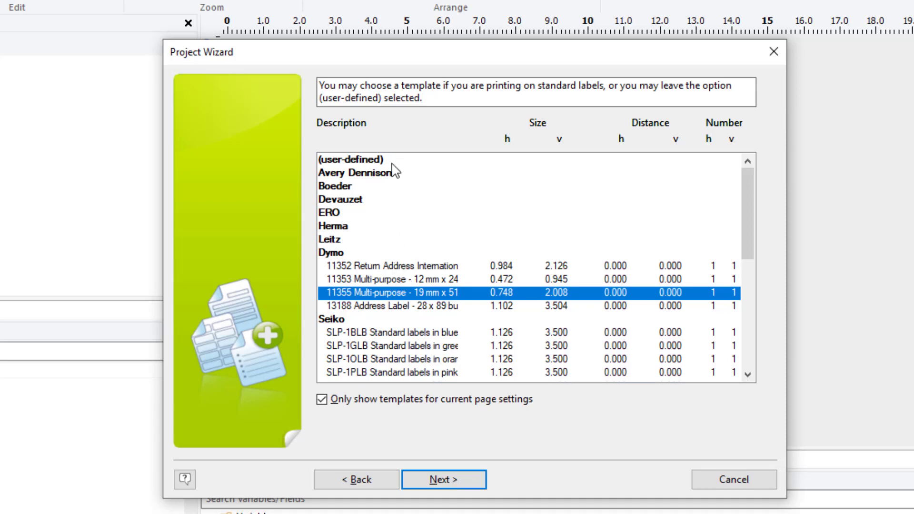
{"action": "left_click", "coordinate": [352, 158]}
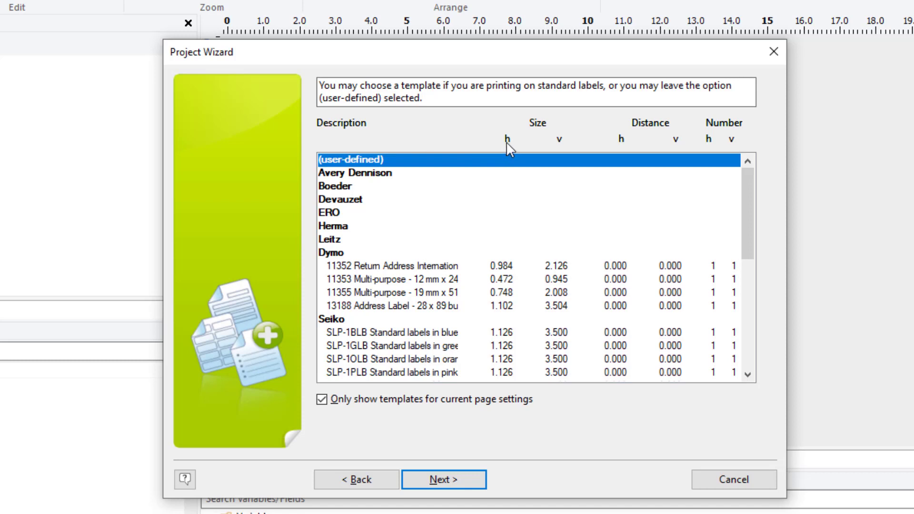
{"action": "mouse_move", "coordinate": [569, 164]}
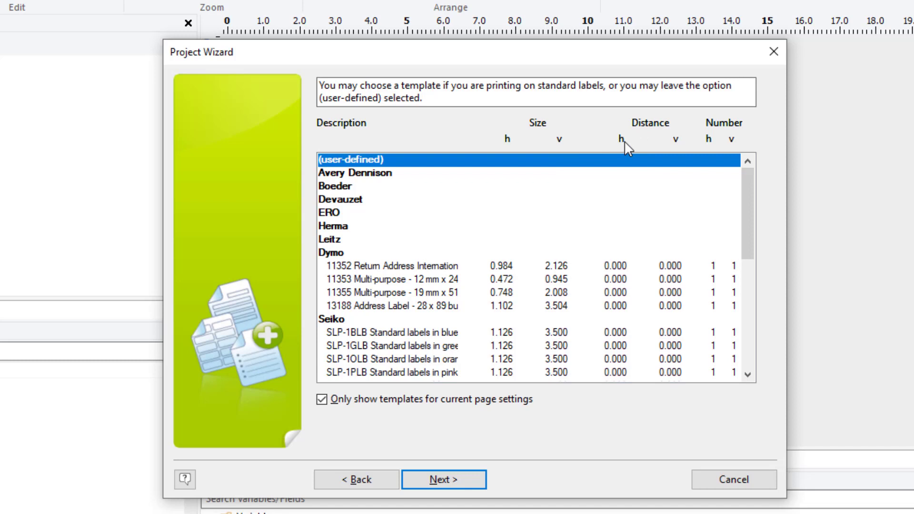
{"action": "mouse_move", "coordinate": [409, 169]}
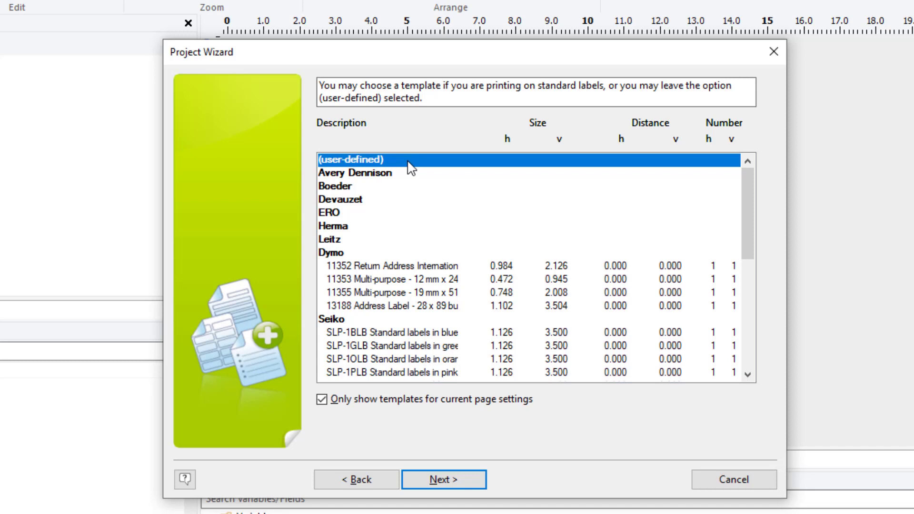
{"action": "mouse_move", "coordinate": [390, 255]}
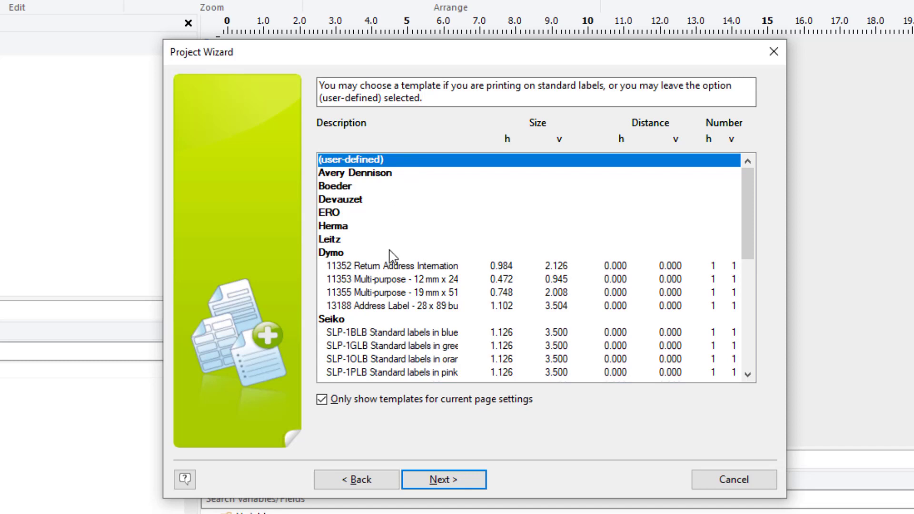
{"action": "left_click", "coordinate": [394, 293]}
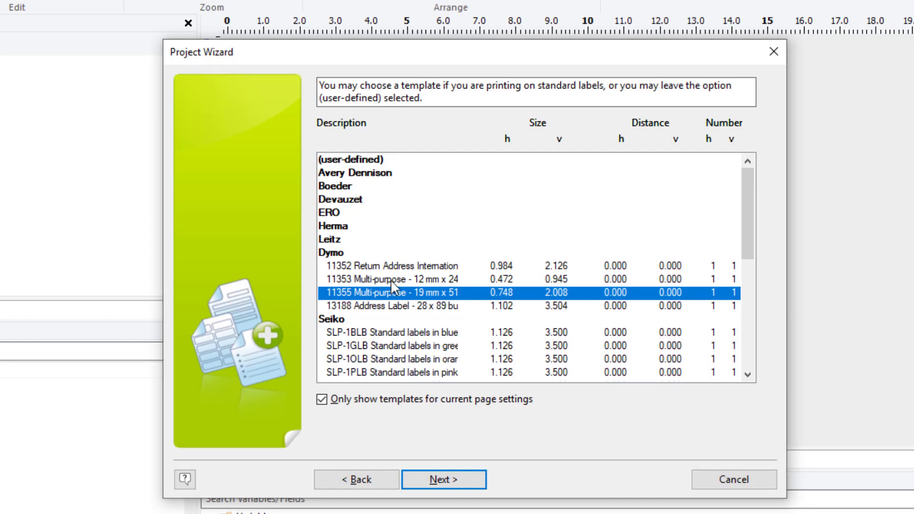
{"action": "left_click", "coordinate": [404, 306]}
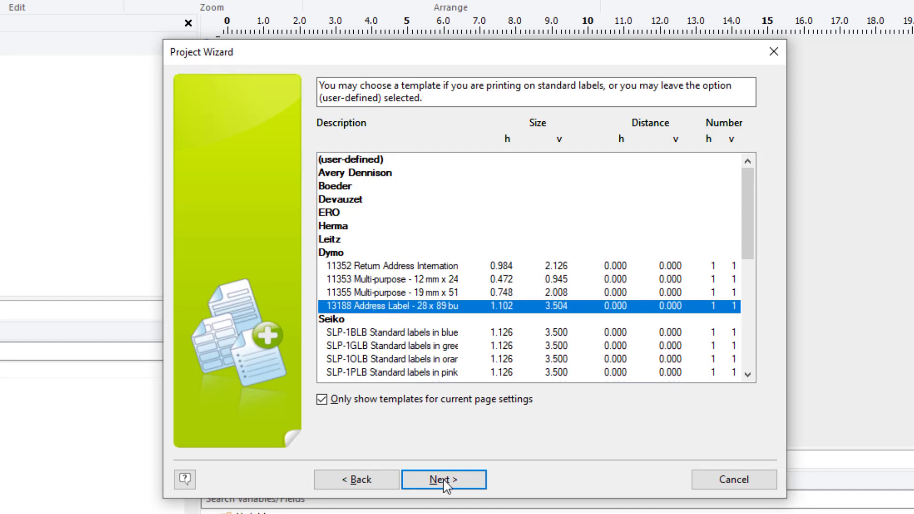
Accept the 13188 template and its layout sizes, reaching the title-line page with counts at 1.
{"action": "left_click", "coordinate": [444, 493]}
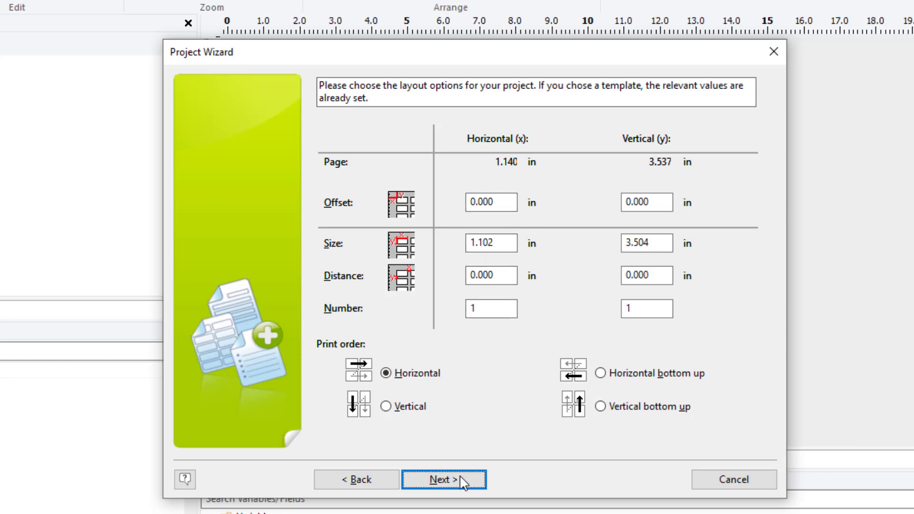
{"action": "left_click", "coordinate": [440, 492]}
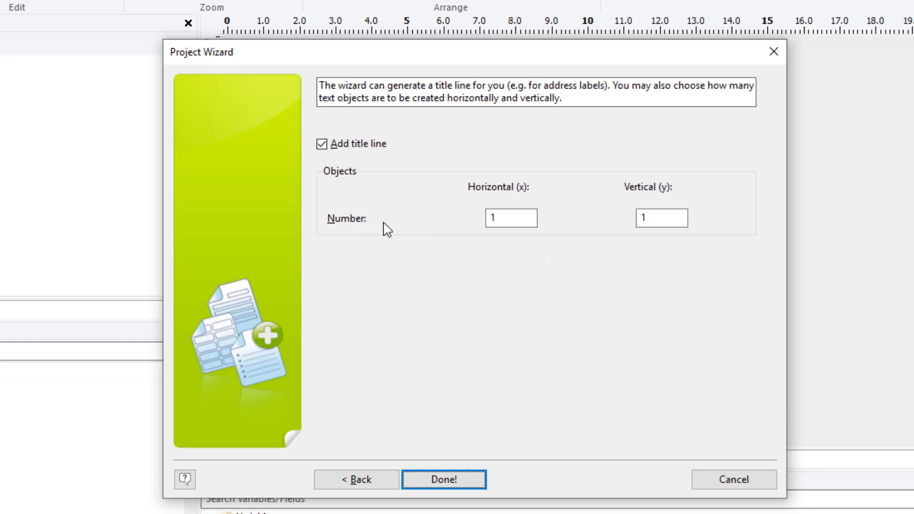
{"action": "left_click", "coordinate": [512, 217]}
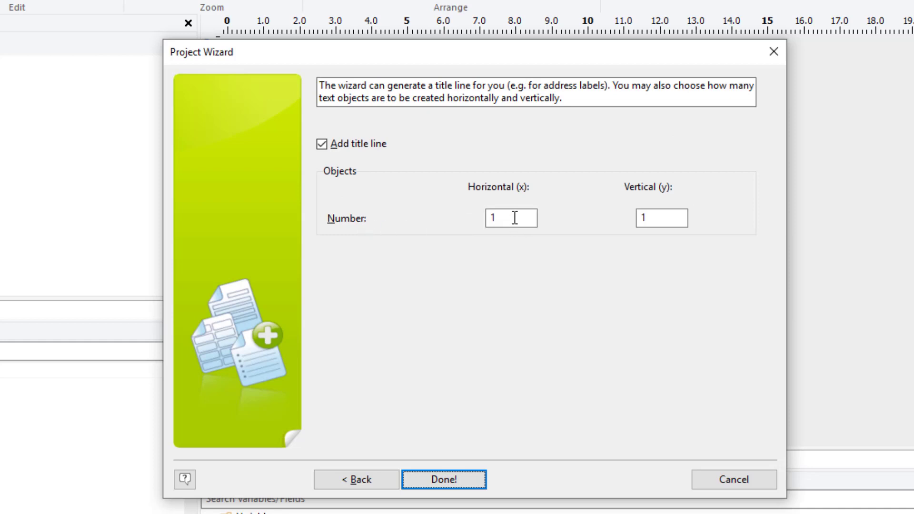
{"action": "mouse_move", "coordinate": [296, 151]}
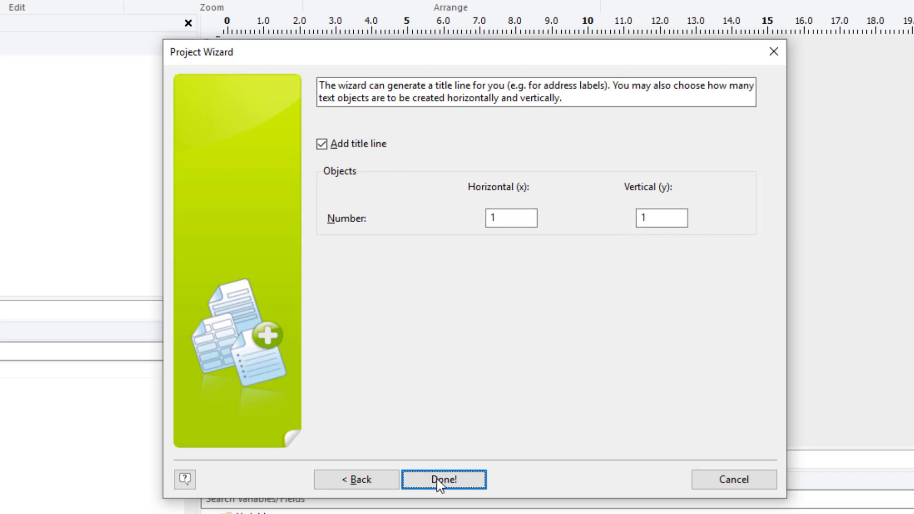
Finish the wizard to build the label and select its title text object.
{"action": "left_click", "coordinate": [439, 480]}
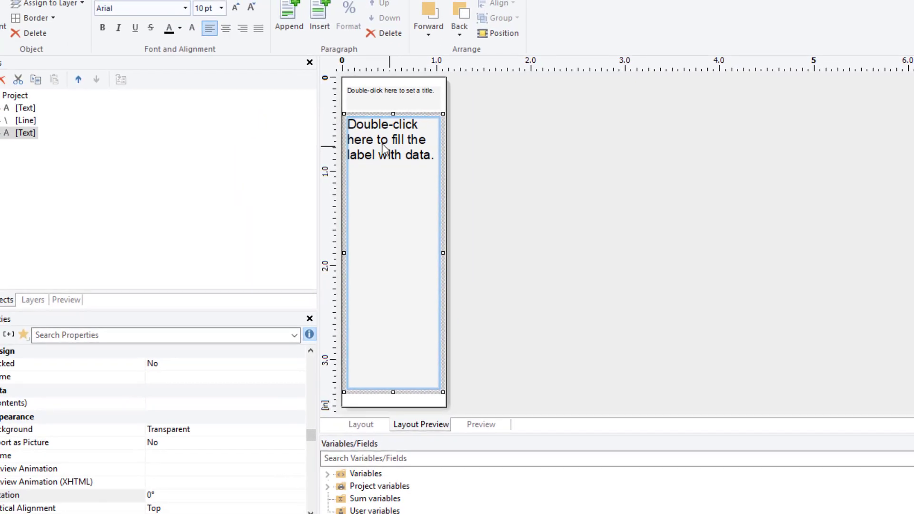
{"action": "mouse_move", "coordinate": [353, 154]}
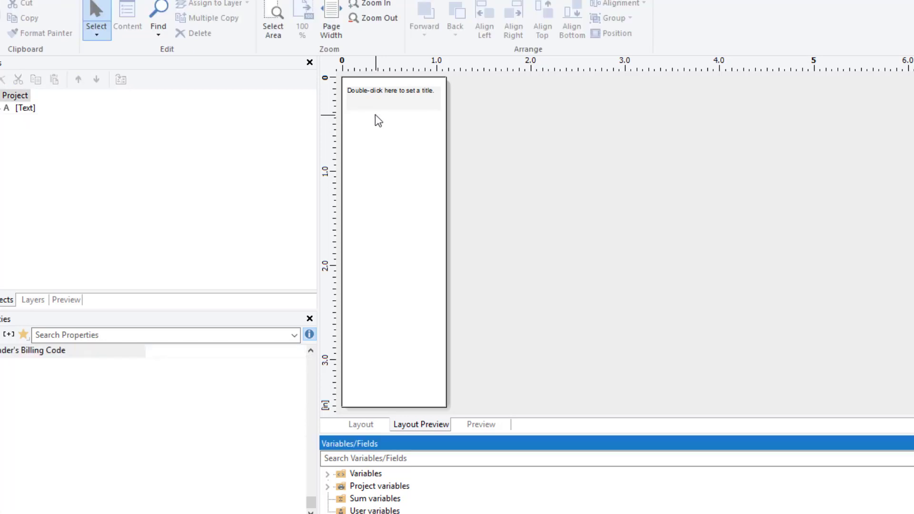
{"action": "left_click", "coordinate": [392, 94]}
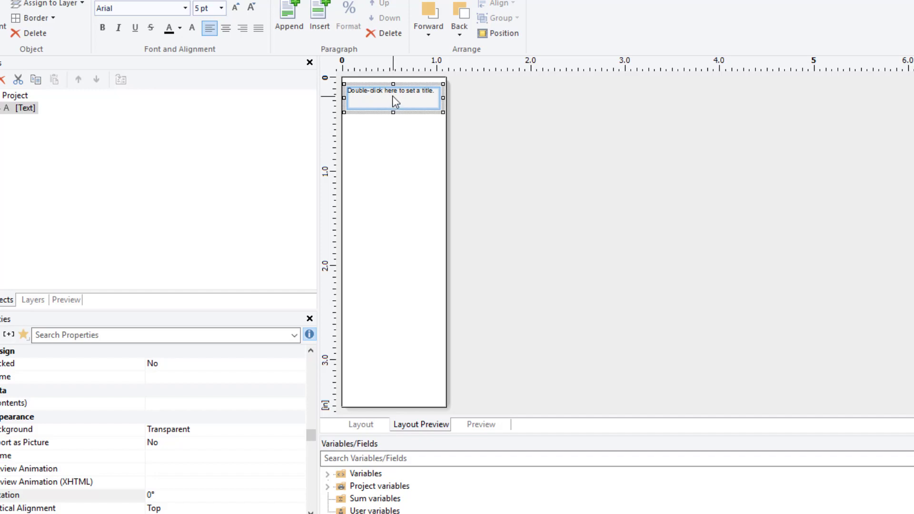
Set the title text to the Coin.Title field in 12 pt Arial.
{"action": "double_click", "coordinate": [392, 95]}
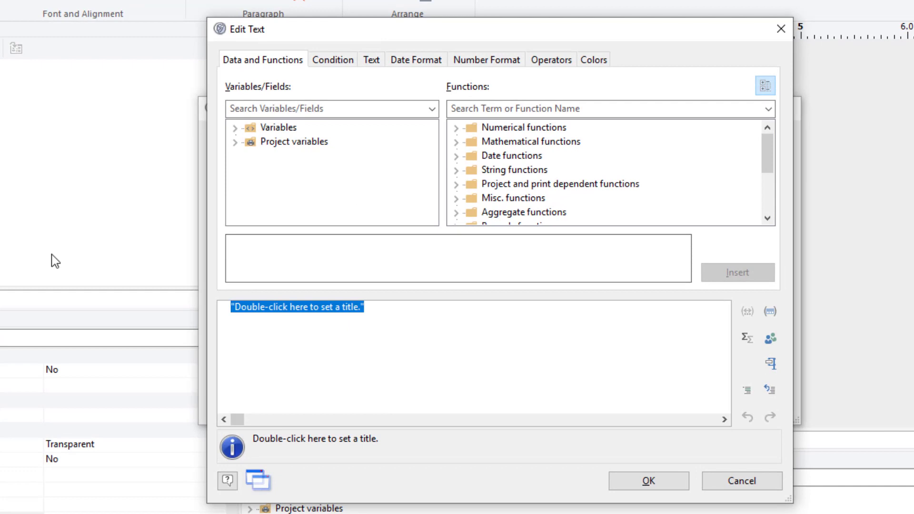
{"action": "type", "text": "C"}
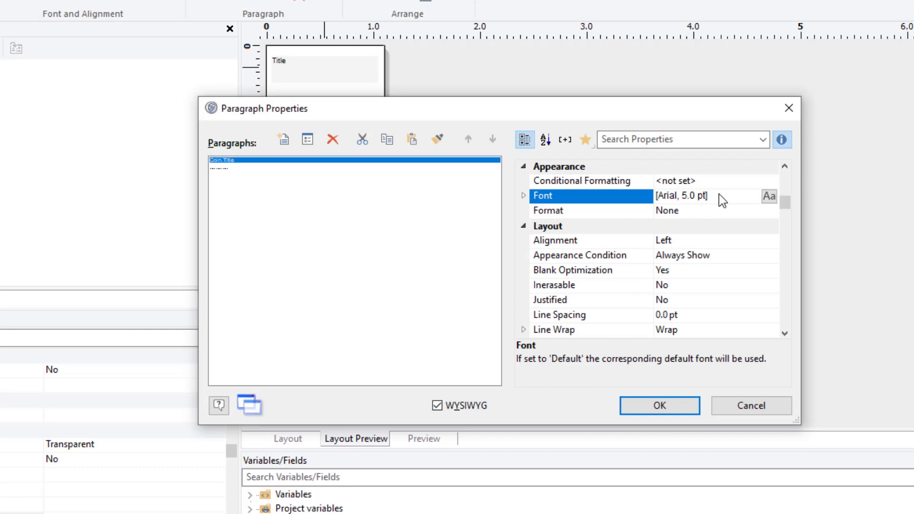
{"action": "left_click", "coordinate": [768, 196]}
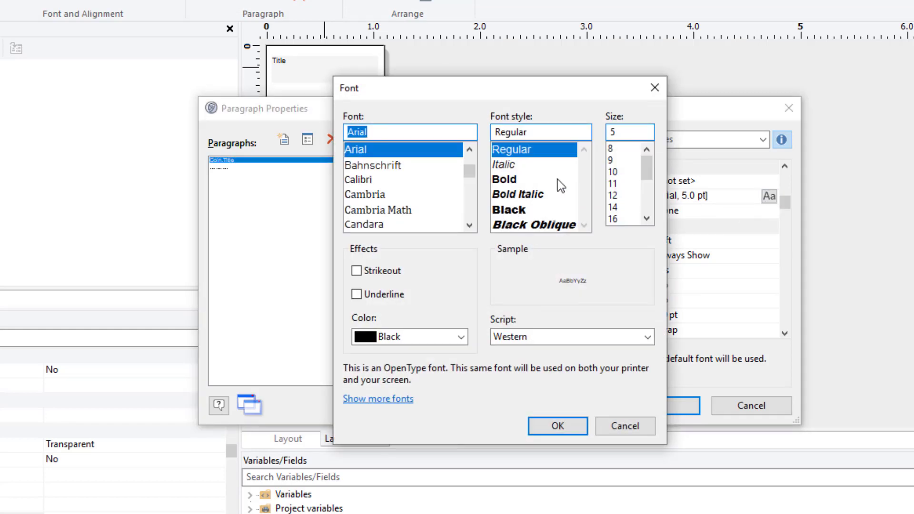
{"action": "left_click", "coordinate": [621, 195]}
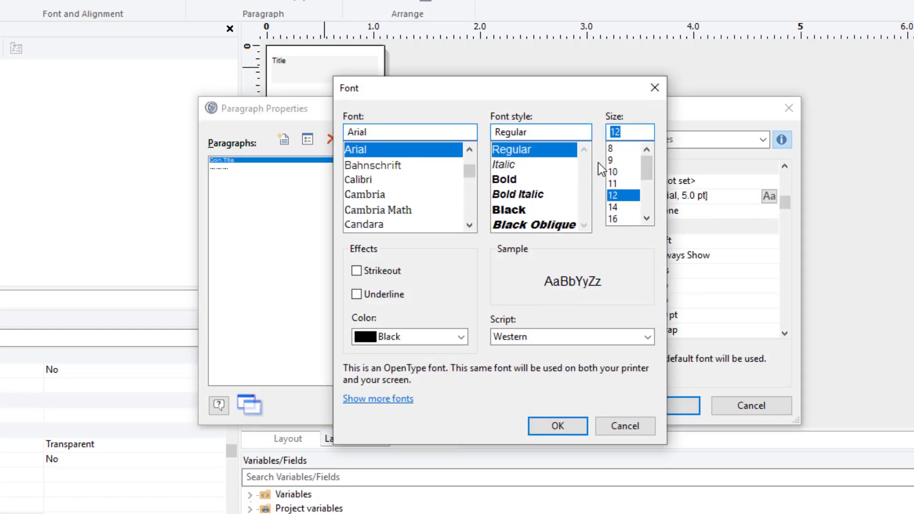
{"action": "mouse_move", "coordinate": [567, 411]}
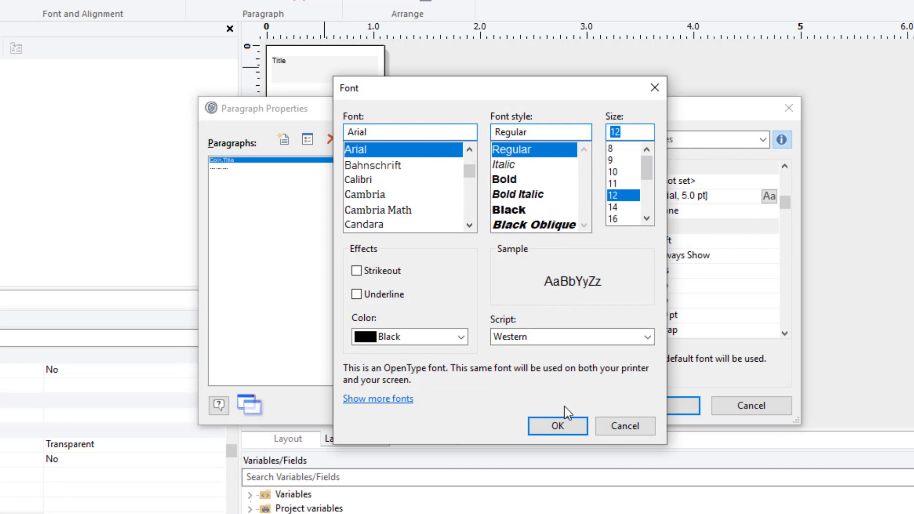
{"action": "left_click", "coordinate": [558, 426]}
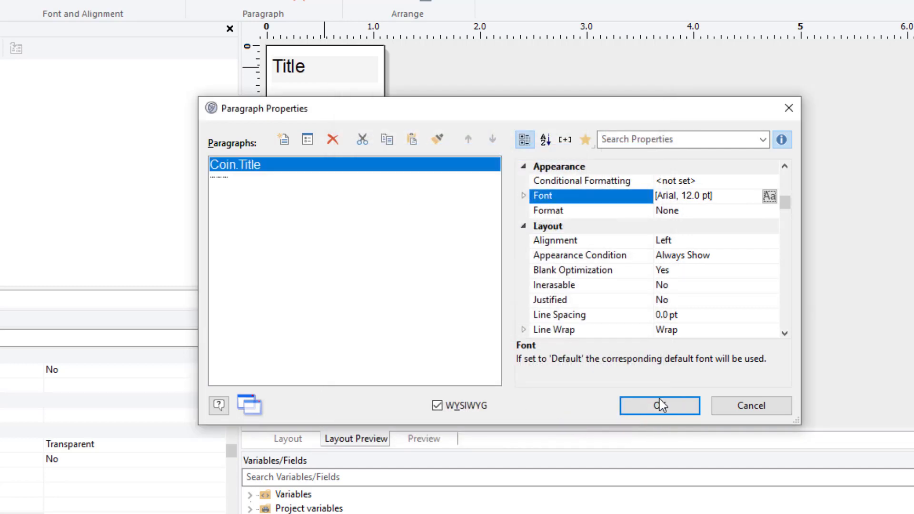
{"action": "left_click", "coordinate": [659, 406]}
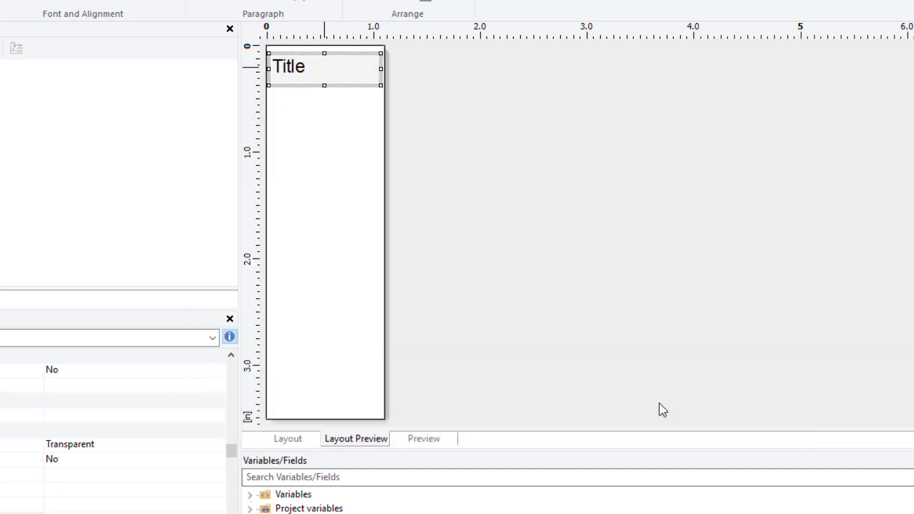
{"action": "mouse_move", "coordinate": [326, 206]}
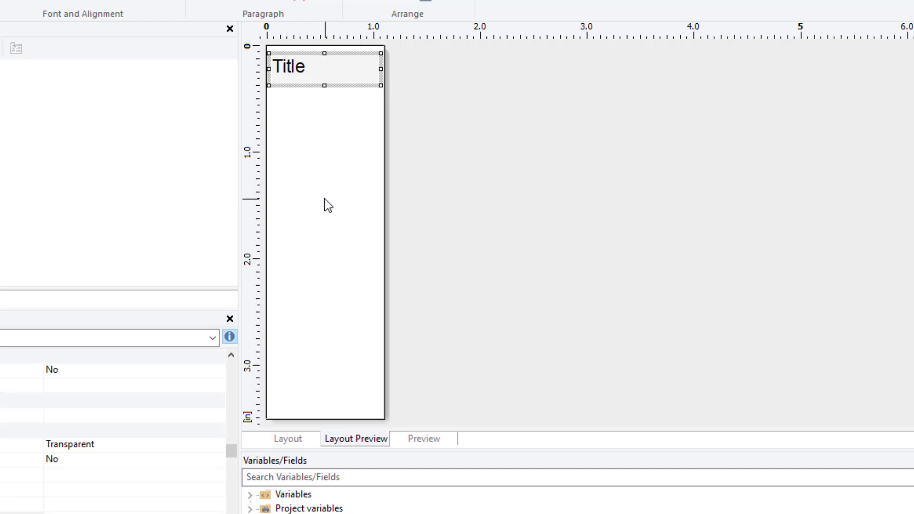
{"action": "mouse_move", "coordinate": [260, 246]}
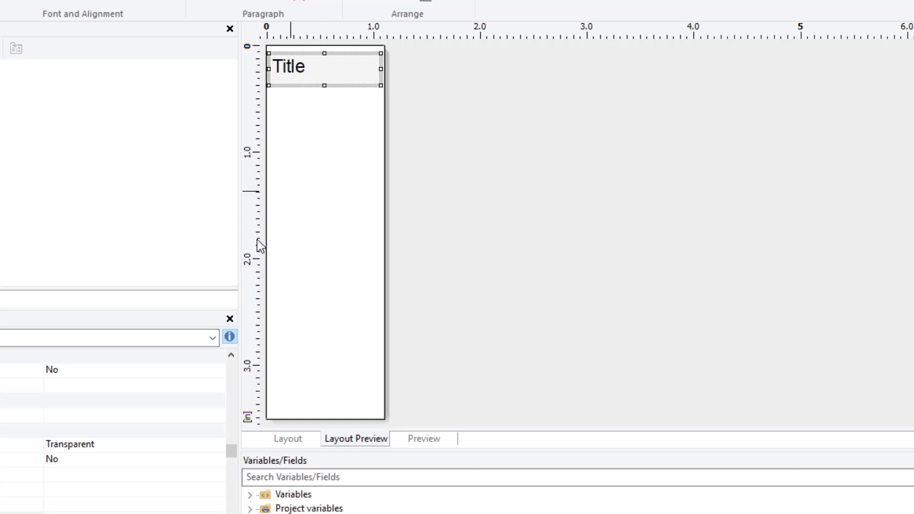
{"action": "mouse_move", "coordinate": [337, 97]}
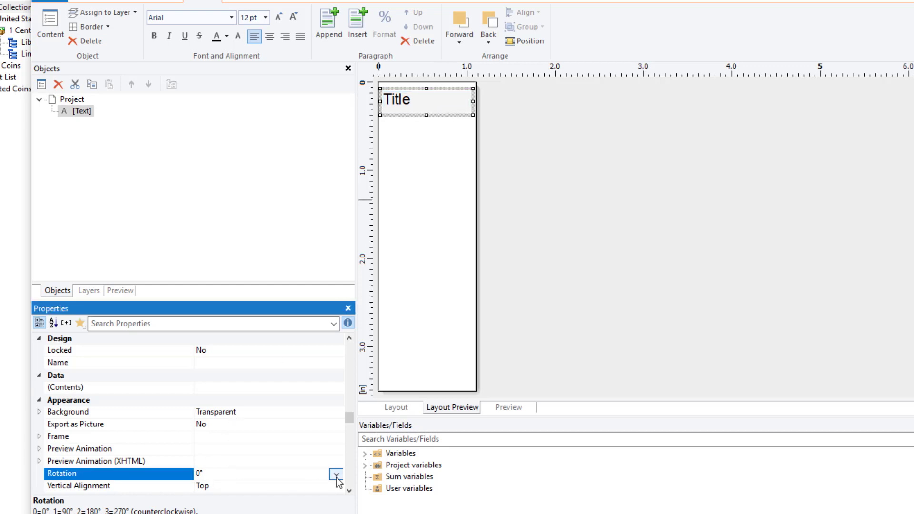
Rotate the title field 90° and stretch its box down the label's edge.
{"action": "left_click", "coordinate": [334, 474]}
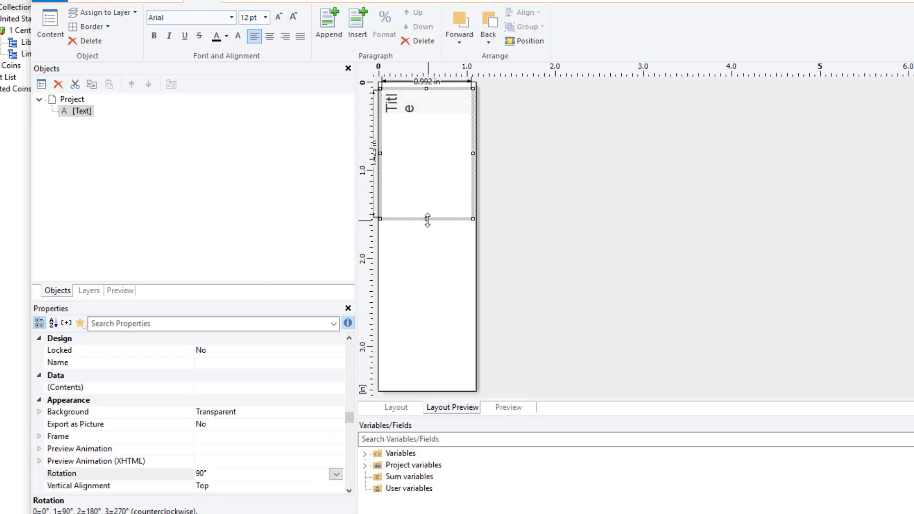
{"action": "left_click_drag", "start_coordinate": [427, 220], "coordinate": [429, 206]}
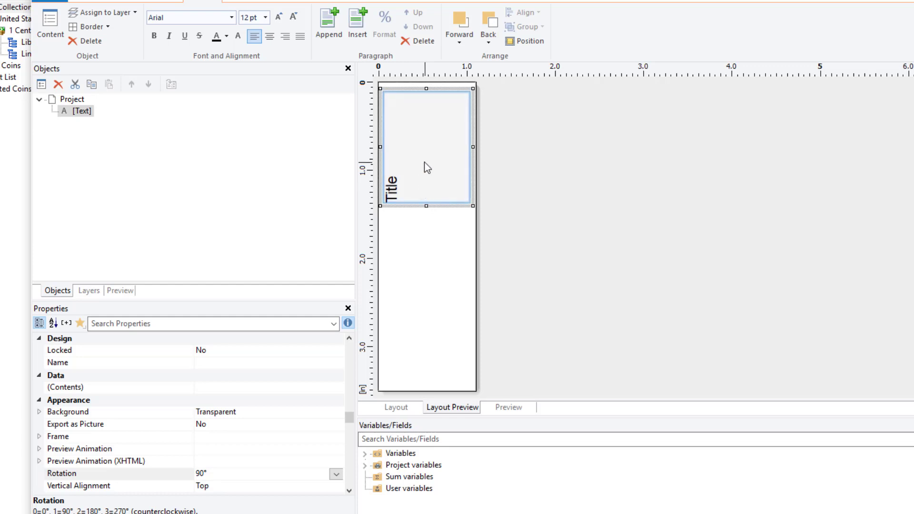
{"action": "mouse_move", "coordinate": [417, 118]}
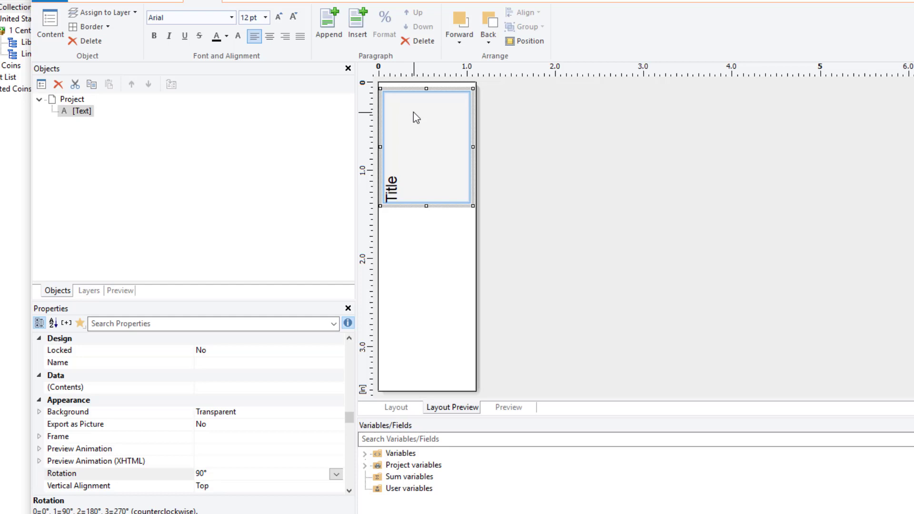
{"action": "mouse_move", "coordinate": [432, 206]}
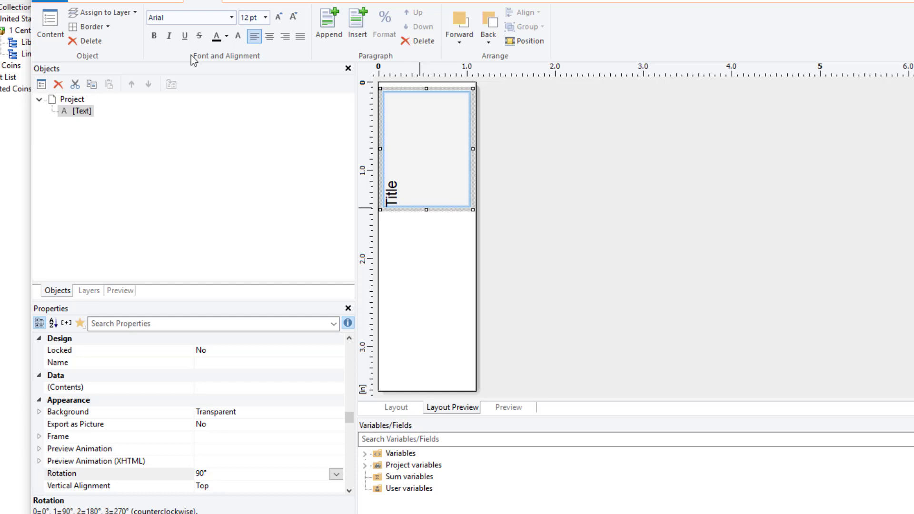
{"action": "mouse_move", "coordinate": [193, 60]}
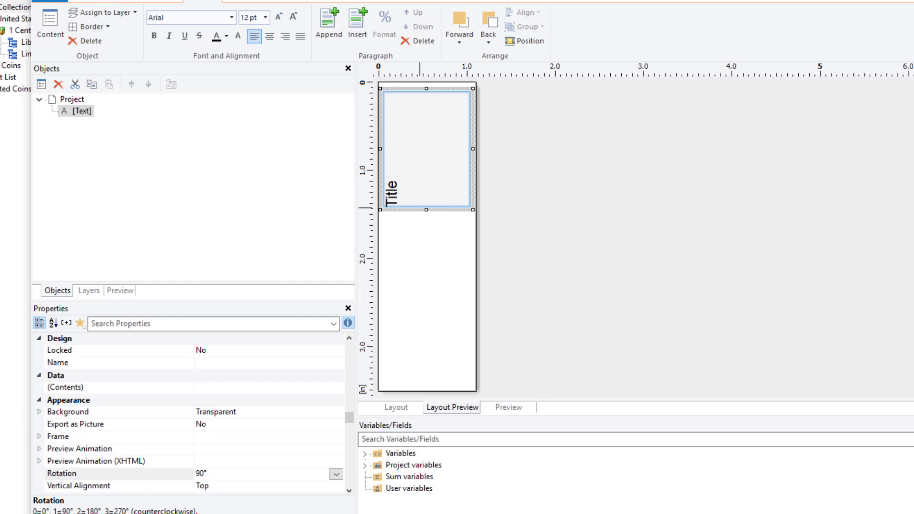
{"action": "left_click", "coordinate": [183, 17]}
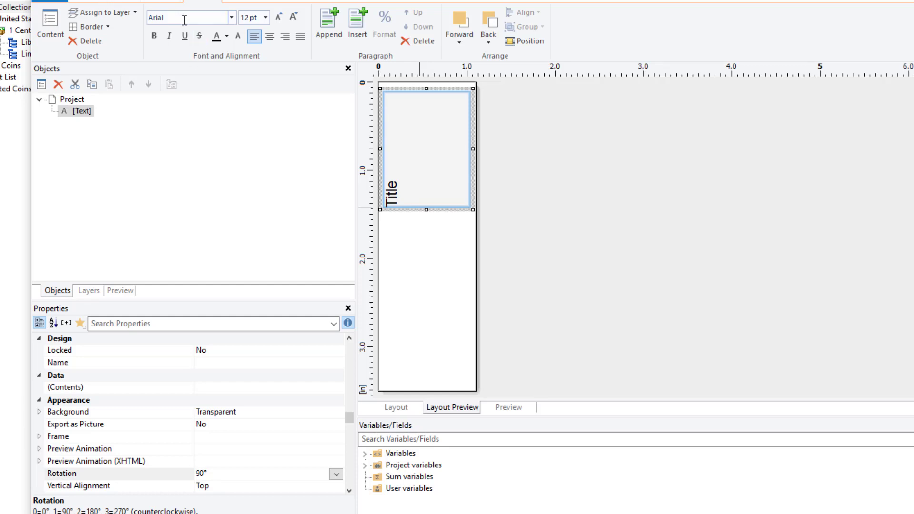
{"action": "mouse_move", "coordinate": [316, 112]}
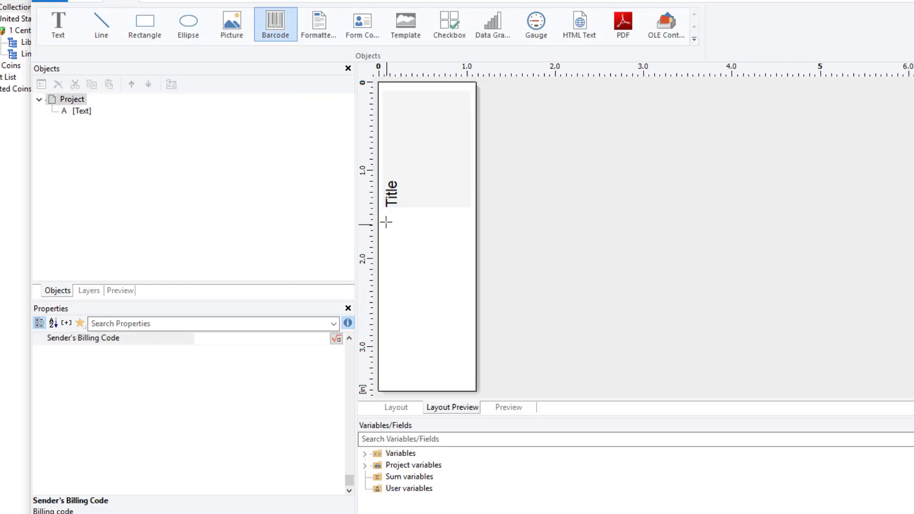
Draw a barcode frame below the title and set its contents to come from a formula.
{"action": "left_click_drag", "start_coordinate": [385, 223], "coordinate": [461, 358]}
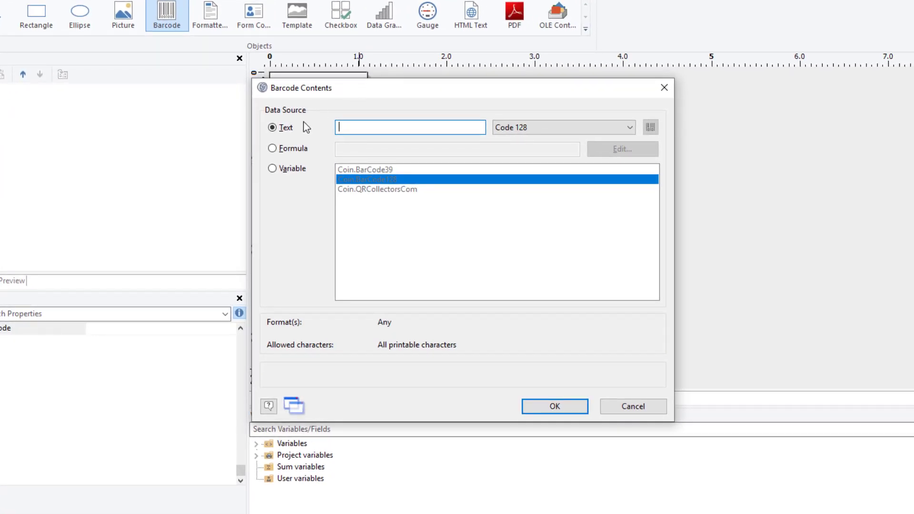
{"action": "left_click", "coordinate": [272, 147]}
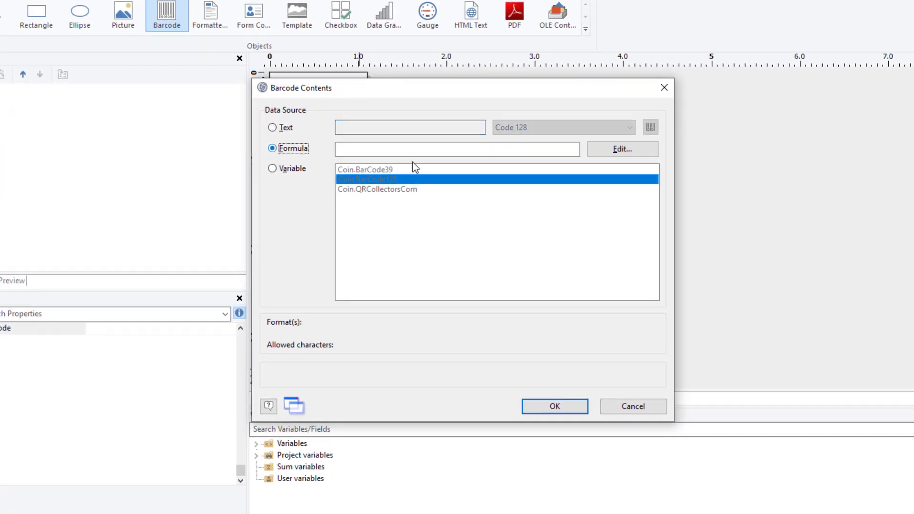
Open the barcode formula editor and expand the Barcode functions group.
{"action": "left_click", "coordinate": [623, 148]}
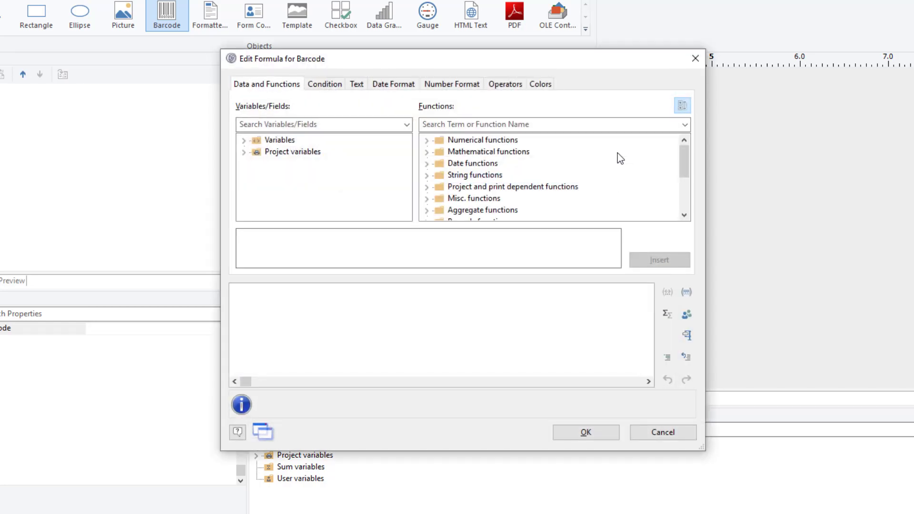
{"action": "mouse_move", "coordinate": [679, 174]}
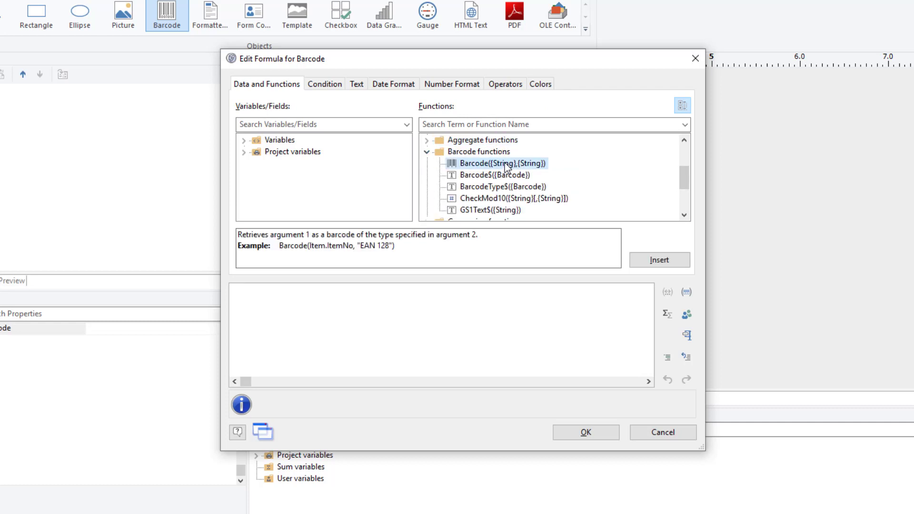
{"action": "left_click", "coordinate": [322, 296]}
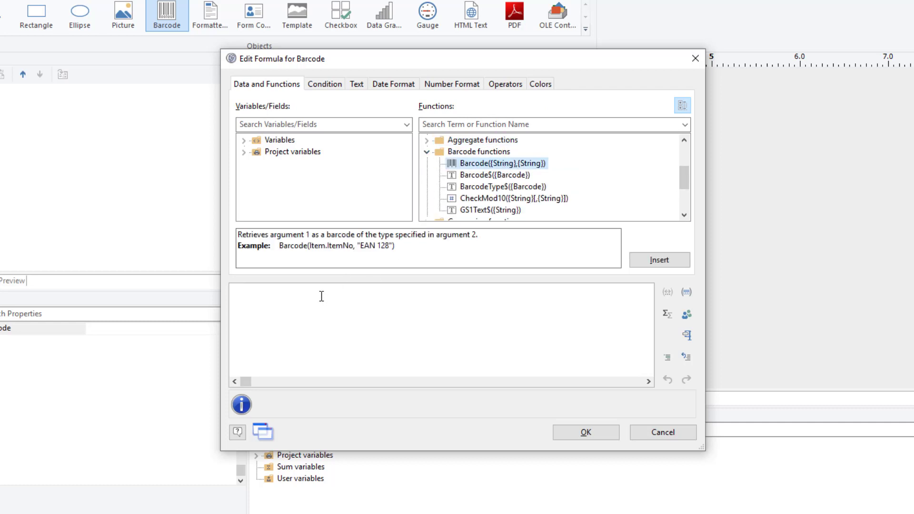
{"action": "mouse_move", "coordinate": [342, 256]}
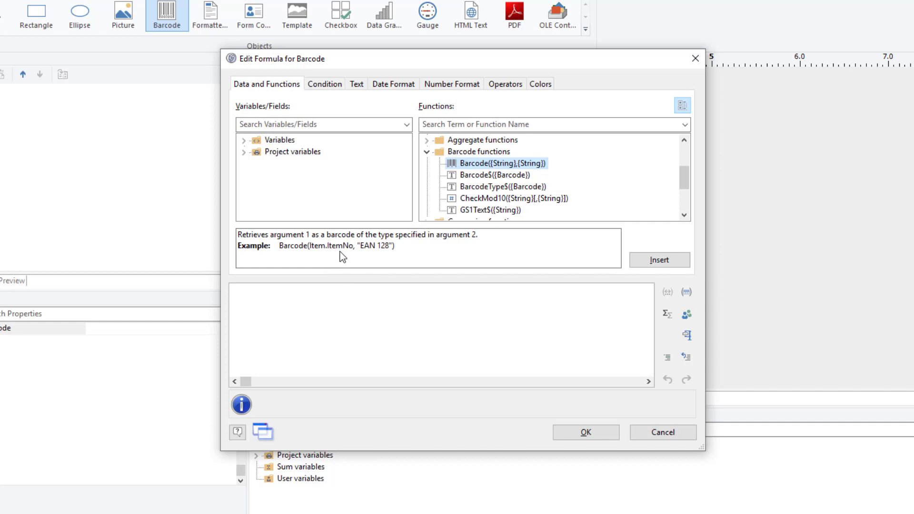
{"action": "mouse_move", "coordinate": [341, 255]}
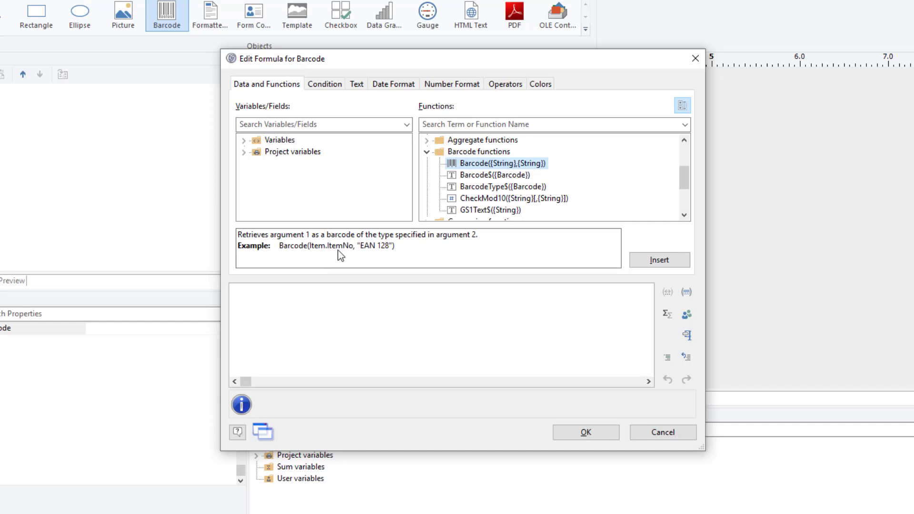
{"action": "mouse_move", "coordinate": [356, 282]}
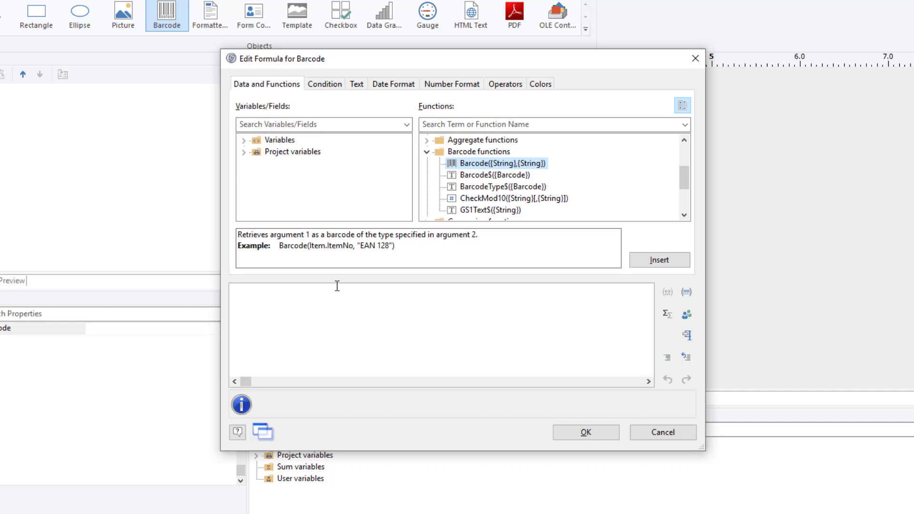
{"action": "left_click", "coordinate": [496, 175]}
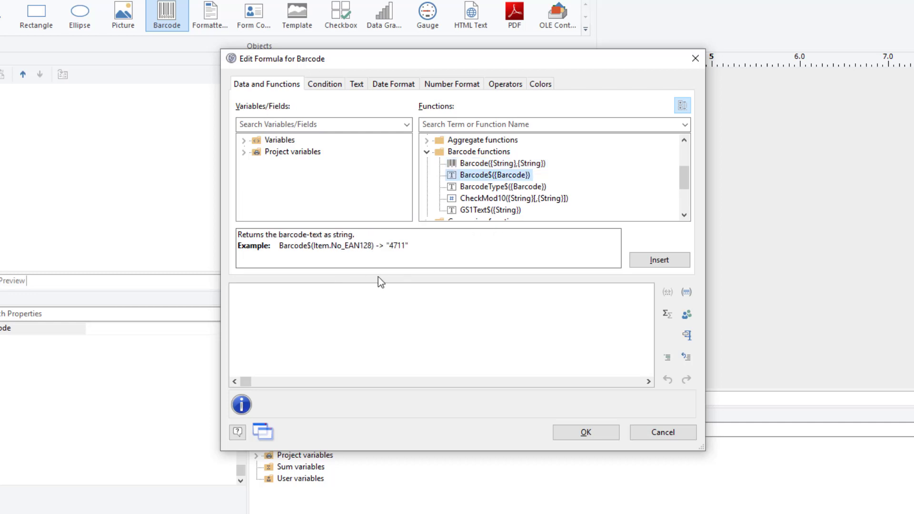
{"action": "mouse_move", "coordinate": [388, 270]}
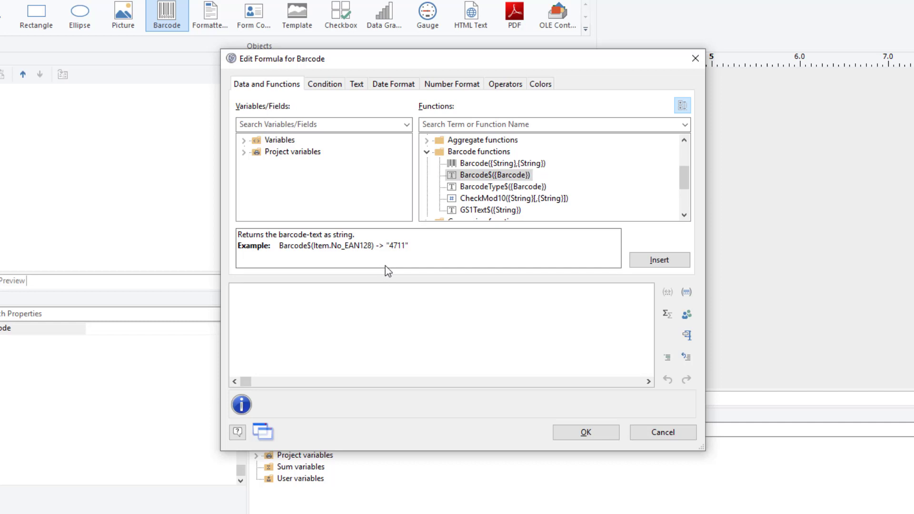
Enter Barcode(Coin.CatalogNumber1, in the formula box.
{"action": "type", "text": "Barcode("}
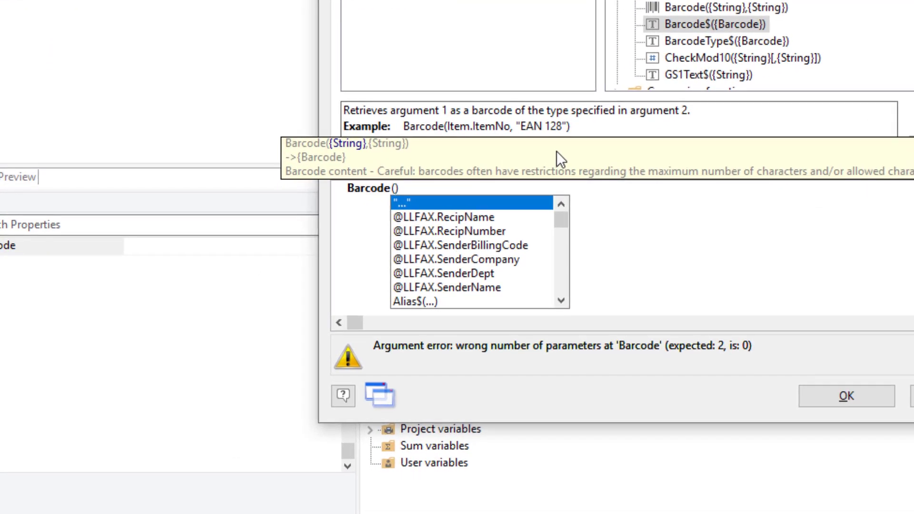
{"action": "type", "text": "C"}
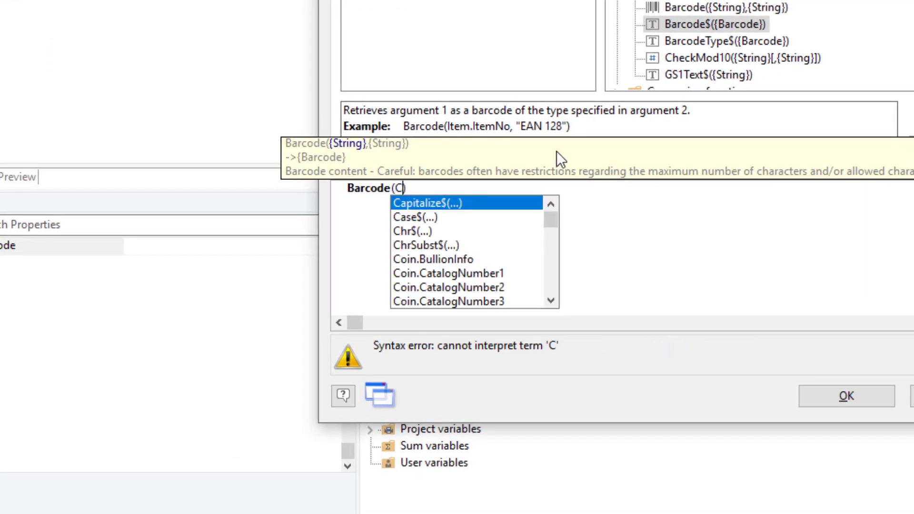
{"action": "type", "text": "oin."}
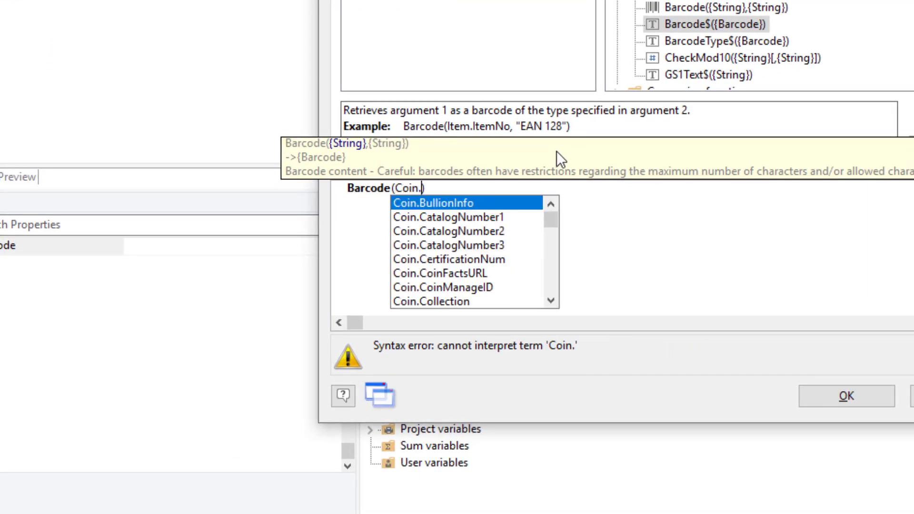
{"action": "type", "text": "c"}
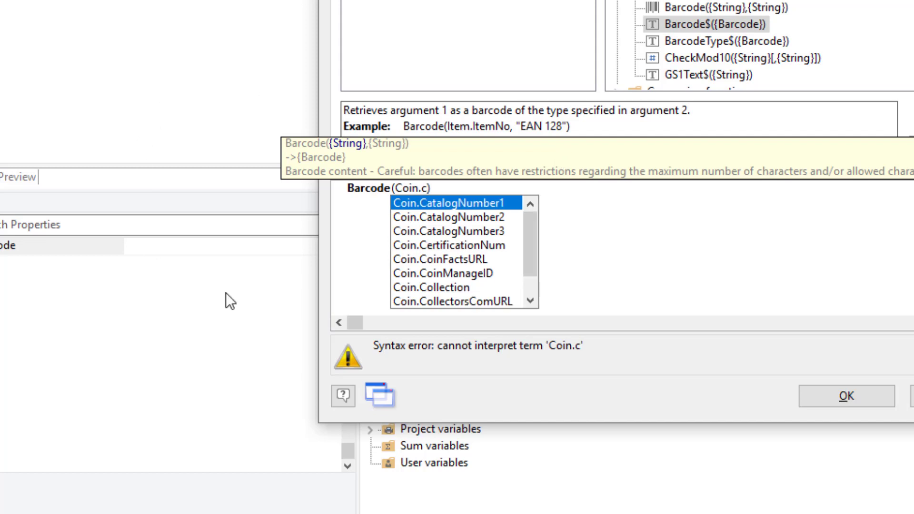
{"action": "double_click", "coordinate": [451, 202]}
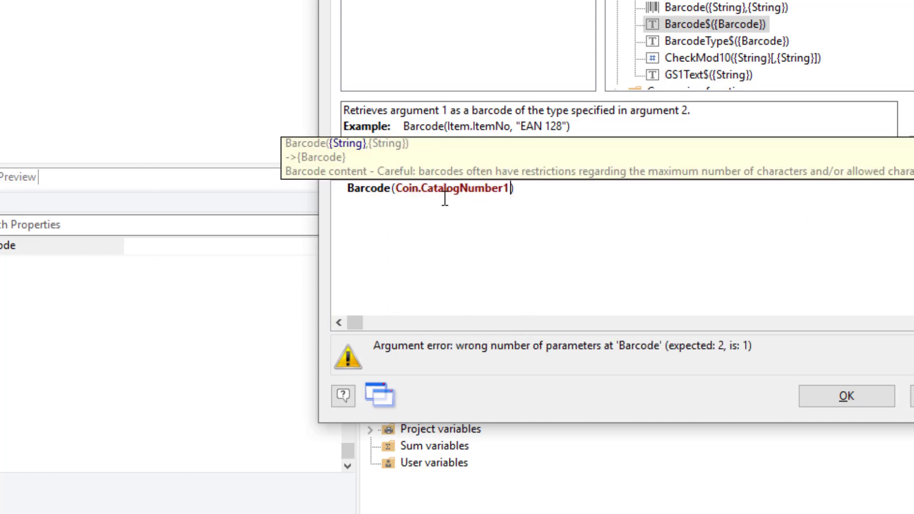
{"action": "mouse_move", "coordinate": [684, 108]}
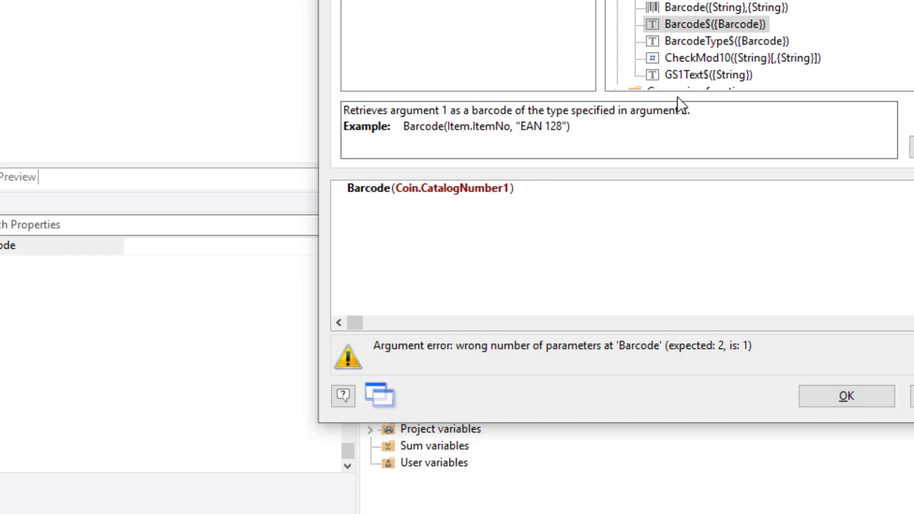
{"action": "left_click", "coordinate": [496, 195]}
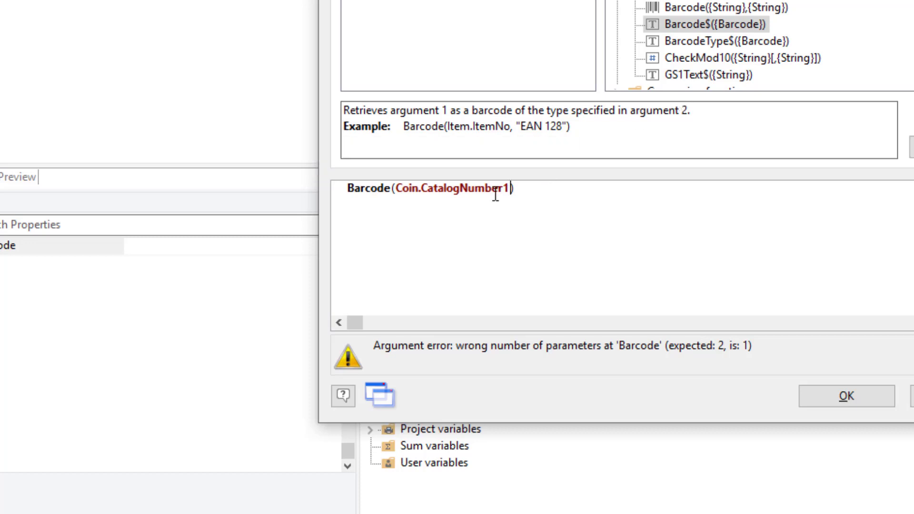
{"action": "type", "text": ","}
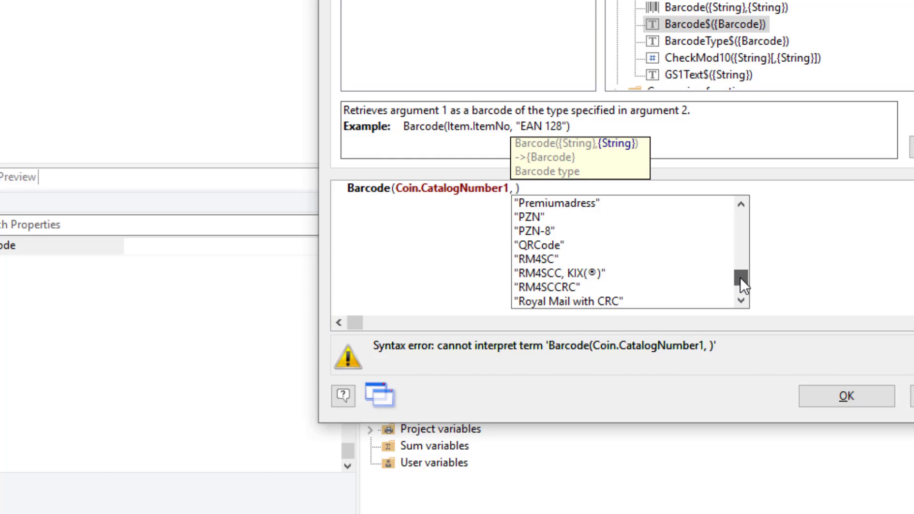
Complete the formula with "CODE39" as the barcode type and confirm it.
{"action": "scroll", "scroll_direction": "down", "scroll_amount": 3}
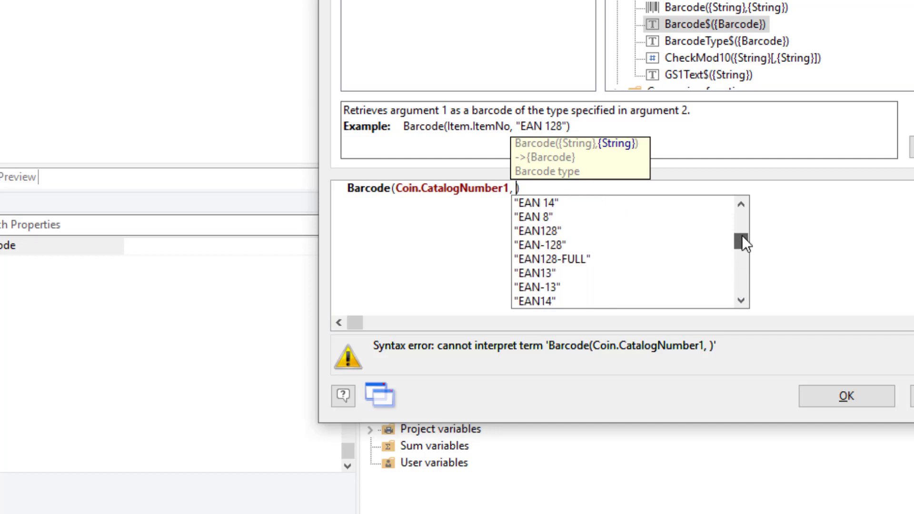
{"action": "scroll", "scroll_direction": "down", "scroll_amount": 3}
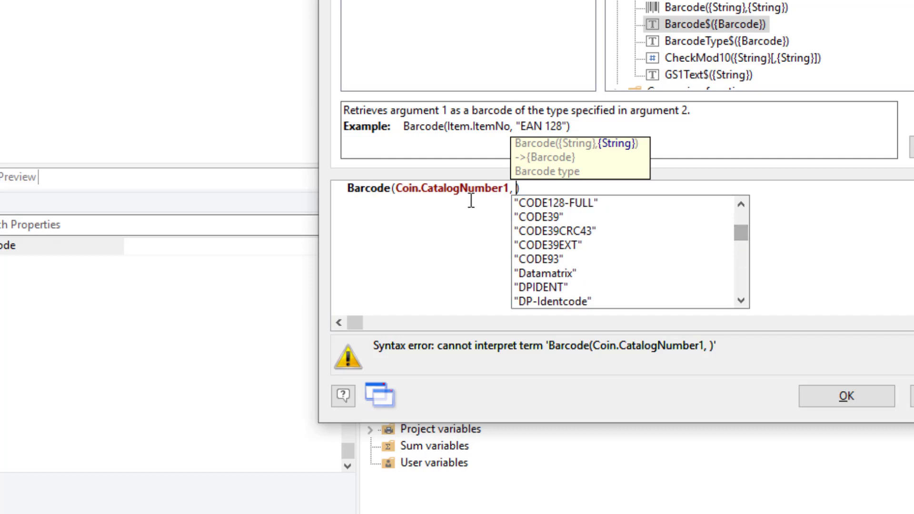
{"action": "double_click", "coordinate": [540, 217]}
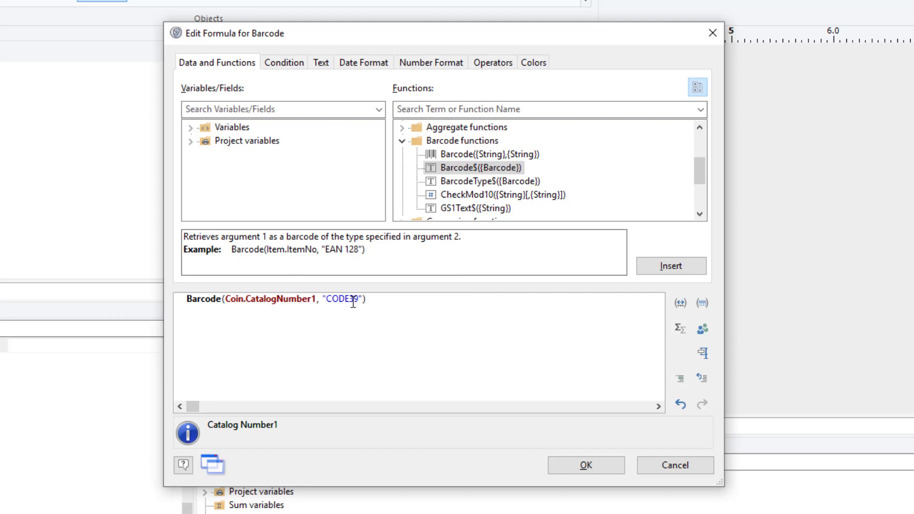
{"action": "left_click", "coordinate": [585, 465]}
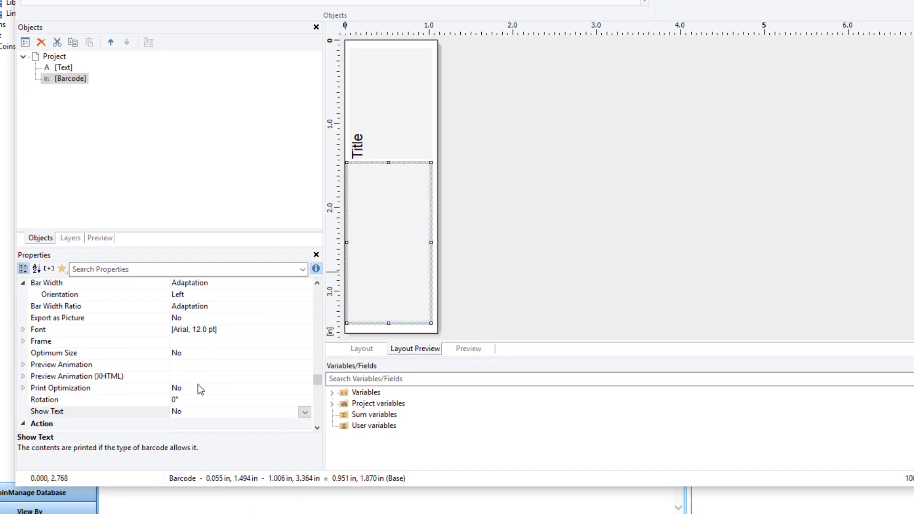
Set the barcode's Rotation to 90° and Show Text to Yes.
{"action": "left_click", "coordinate": [304, 412]}
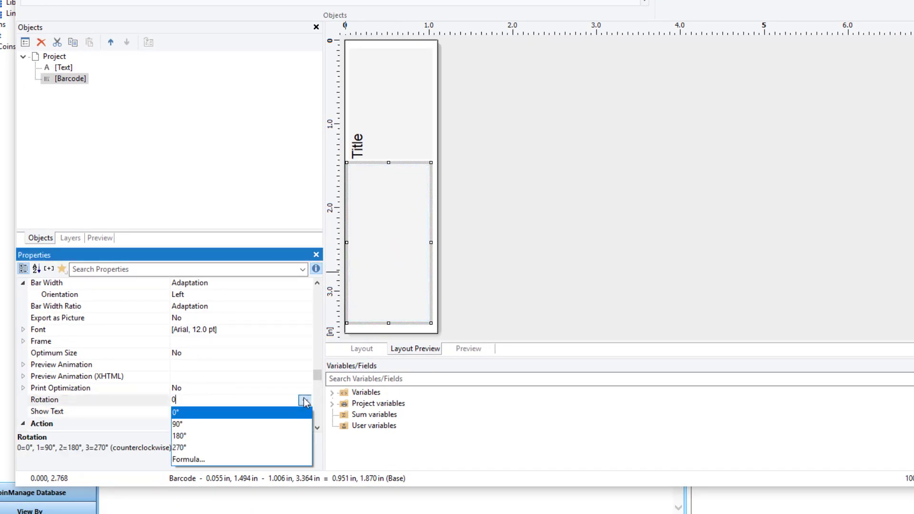
{"action": "left_click", "coordinate": [177, 424]}
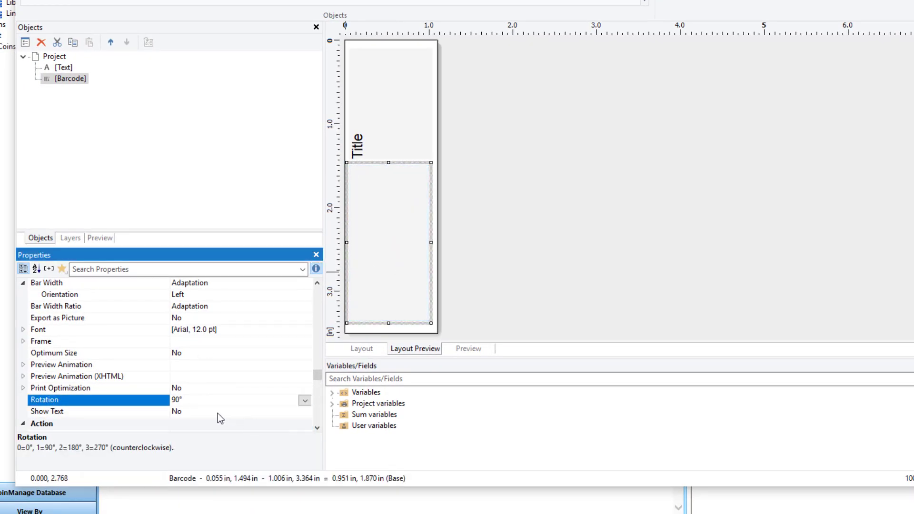
{"action": "left_click", "coordinate": [304, 412]}
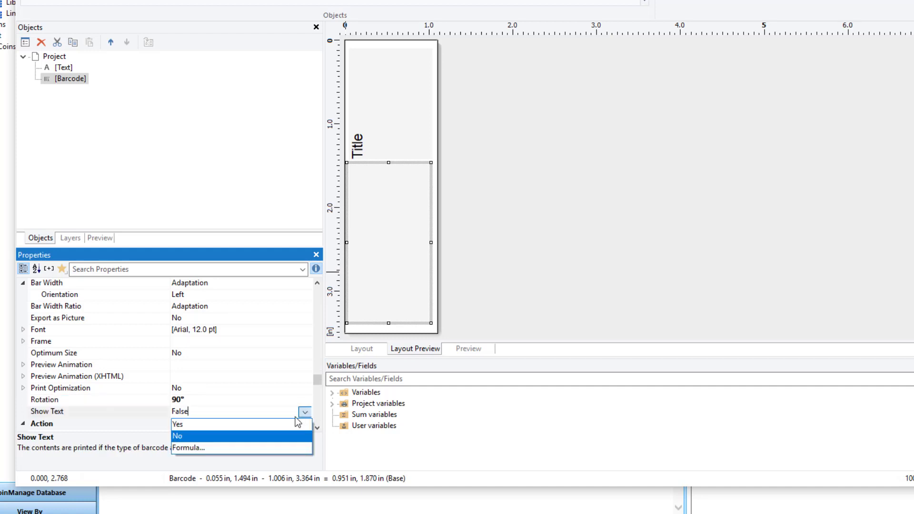
{"action": "left_click", "coordinate": [178, 425]}
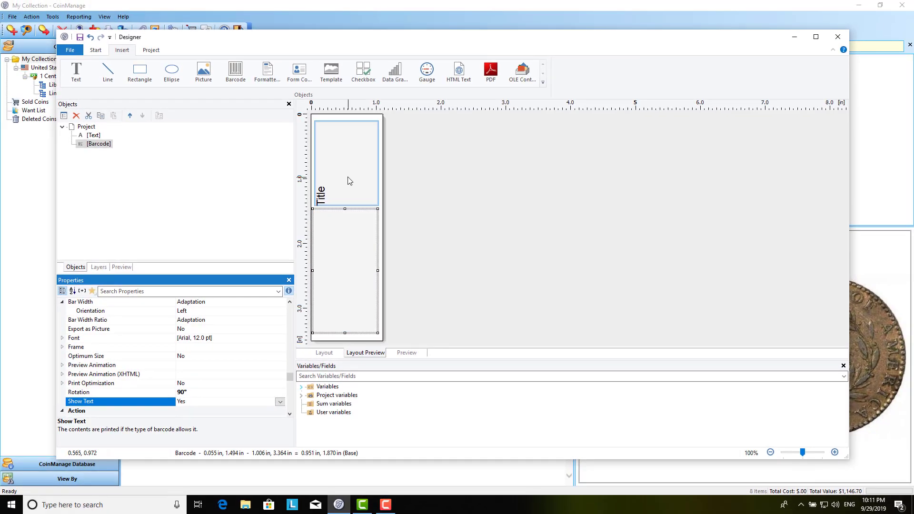
Save the label design as 'demo-example' in the Reports folder via Save As.
{"action": "left_click", "coordinate": [72, 49]}
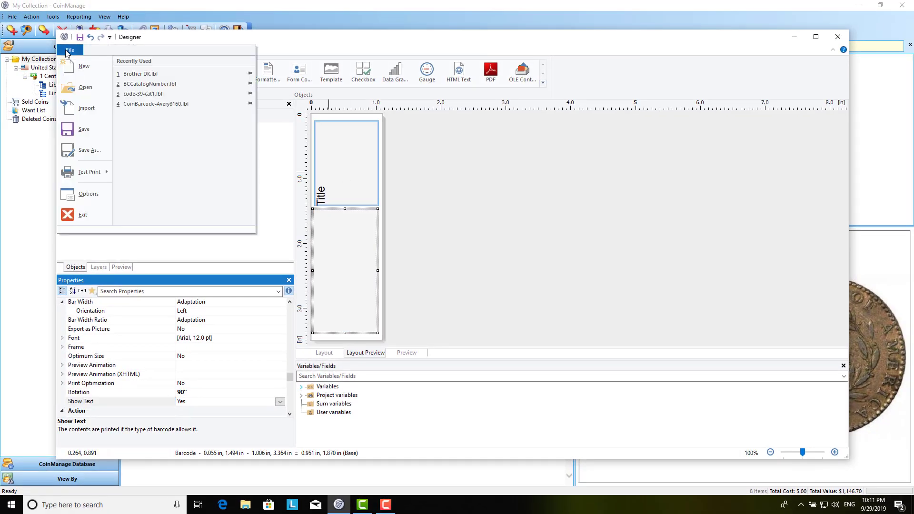
{"action": "left_click", "coordinate": [90, 151]}
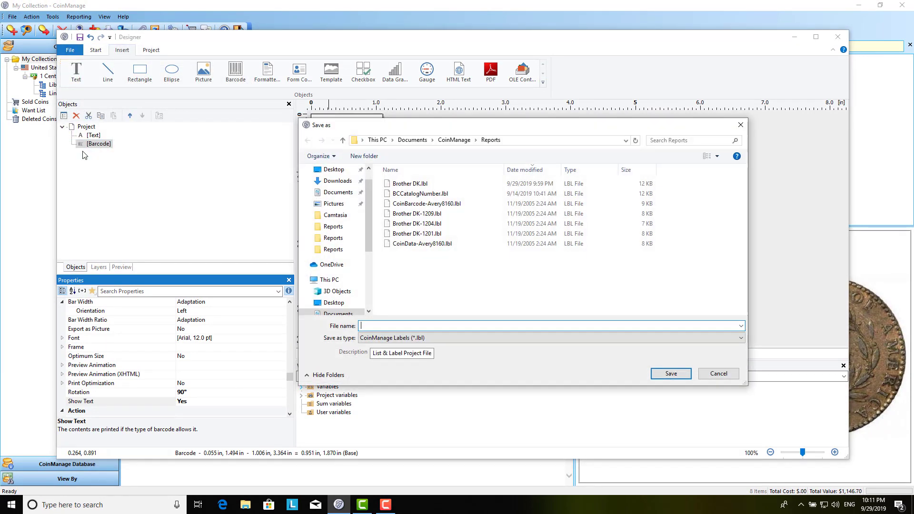
{"action": "type", "text": "demo-exam"}
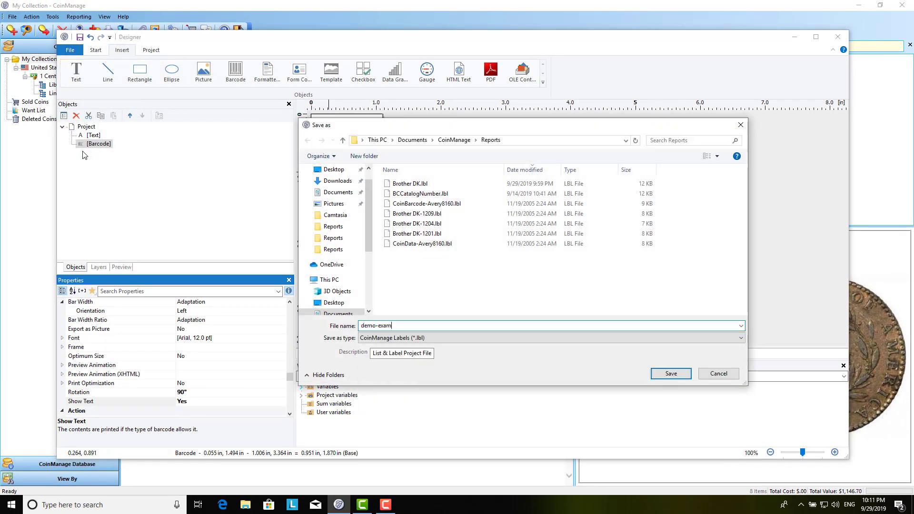
{"action": "type", "text": "ple"}
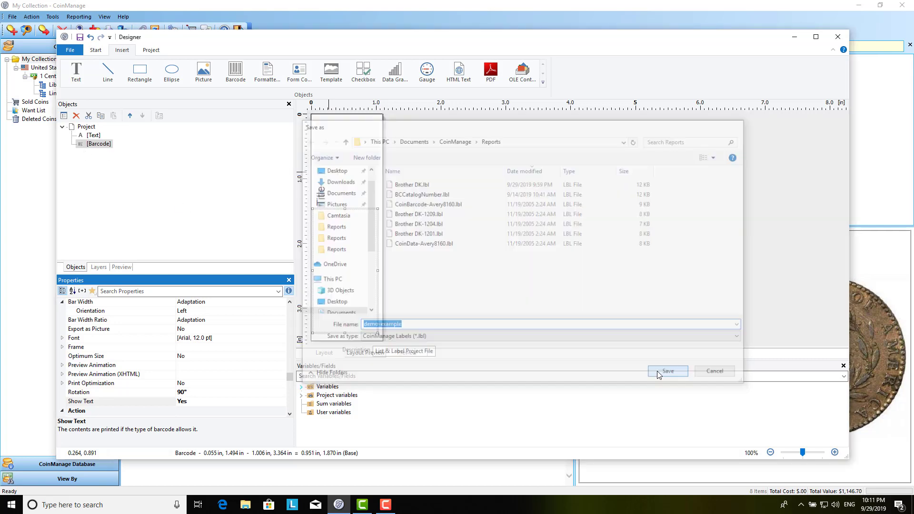
{"action": "left_click", "coordinate": [667, 370]}
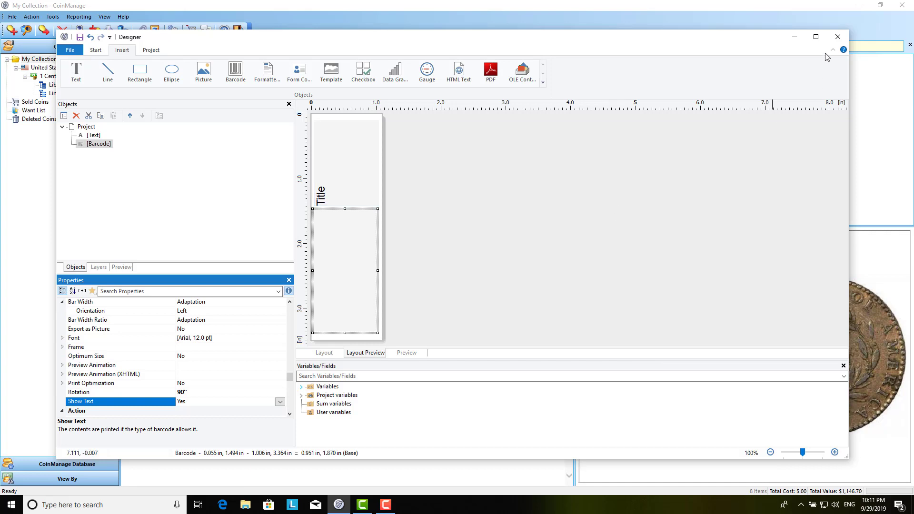
Close the designer and check the 1793 Liberty Cap coin's Number 1 reads SNOW-128.
{"action": "left_click", "coordinate": [838, 36]}
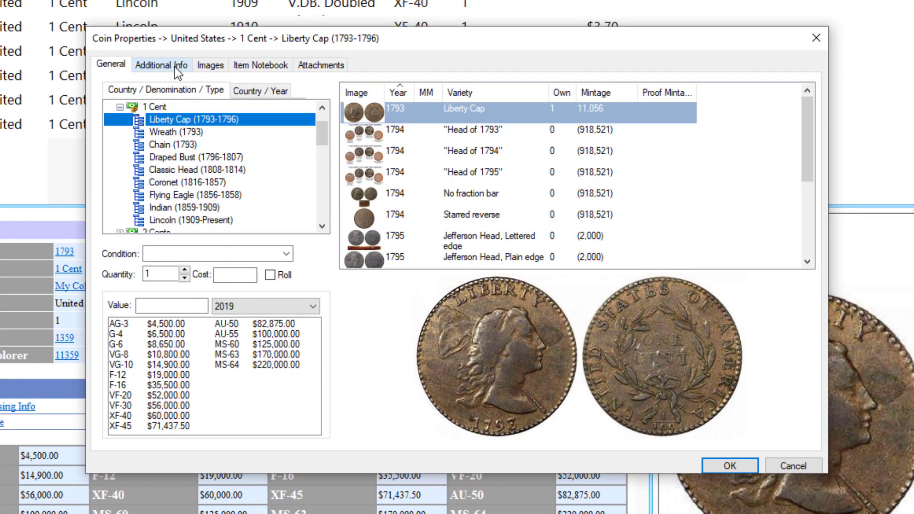
{"action": "left_click", "coordinate": [161, 64]}
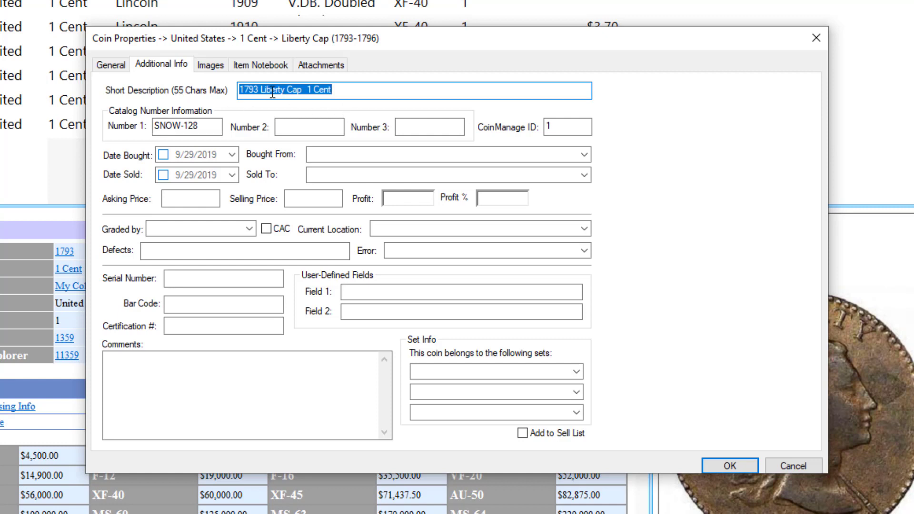
{"action": "mouse_move", "coordinate": [374, 133]}
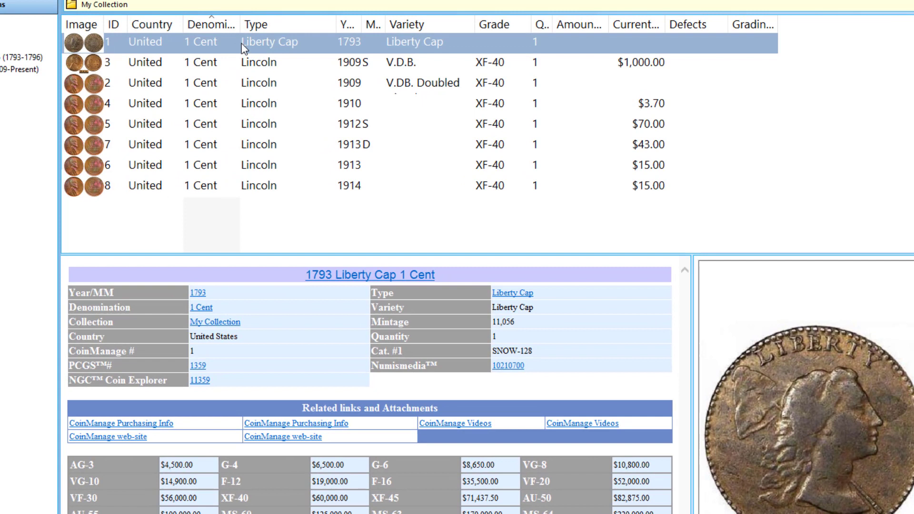
Print the 1793 Liberty Cap coin using demo-example.lbl, sent Direct to Preview.
{"action": "right_click", "coordinate": [243, 42]}
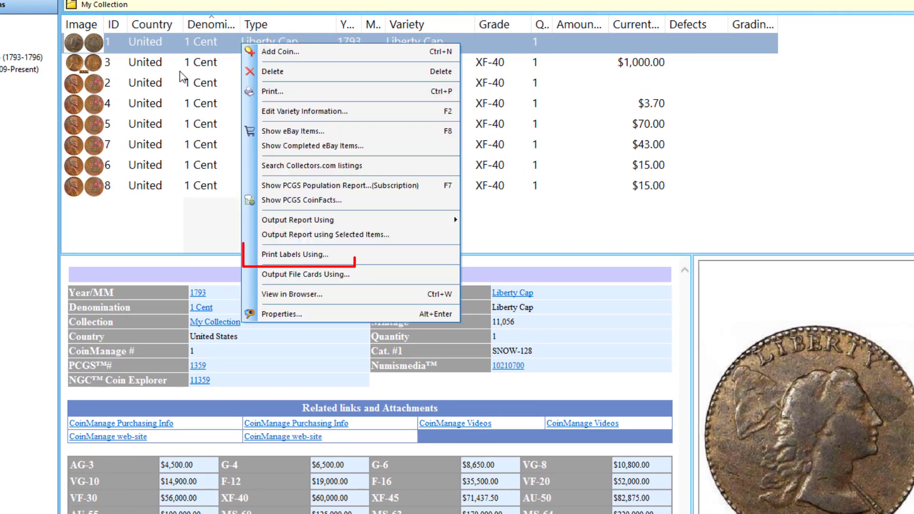
{"action": "mouse_move", "coordinate": [295, 254]}
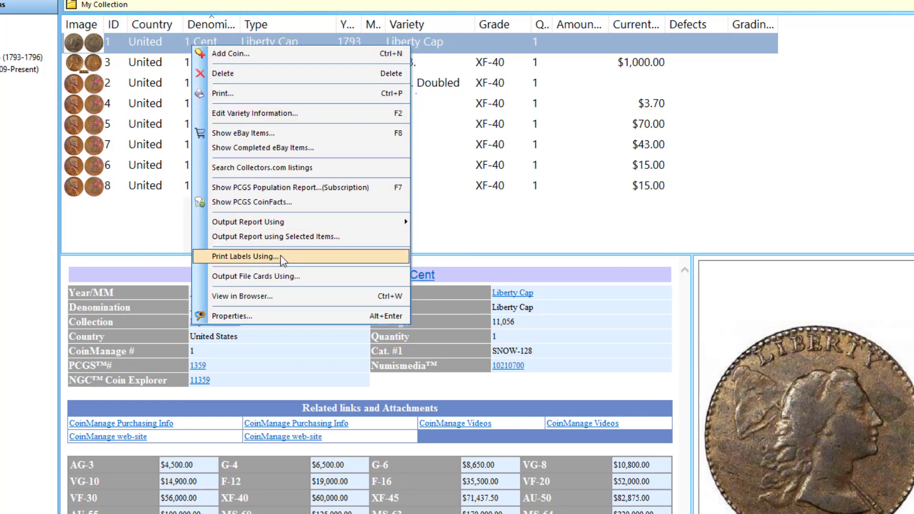
{"action": "left_click", "coordinate": [243, 257]}
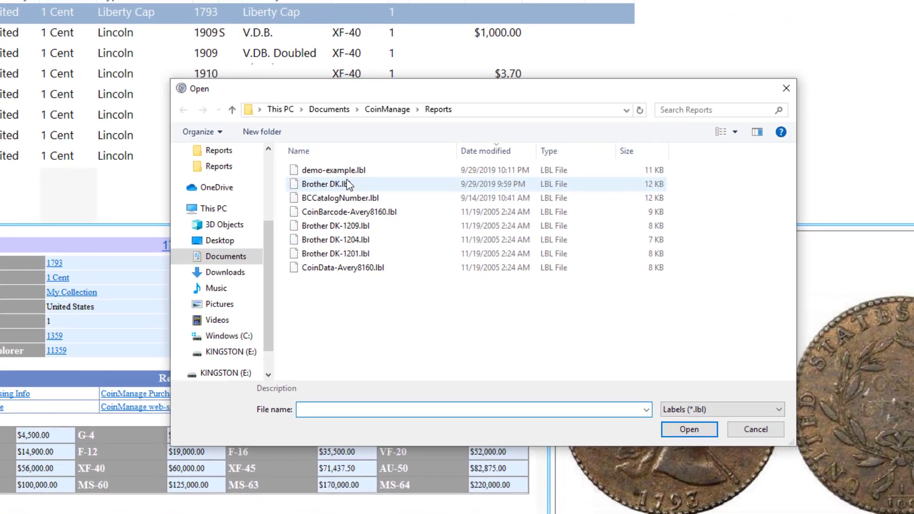
{"action": "left_click", "coordinate": [334, 169]}
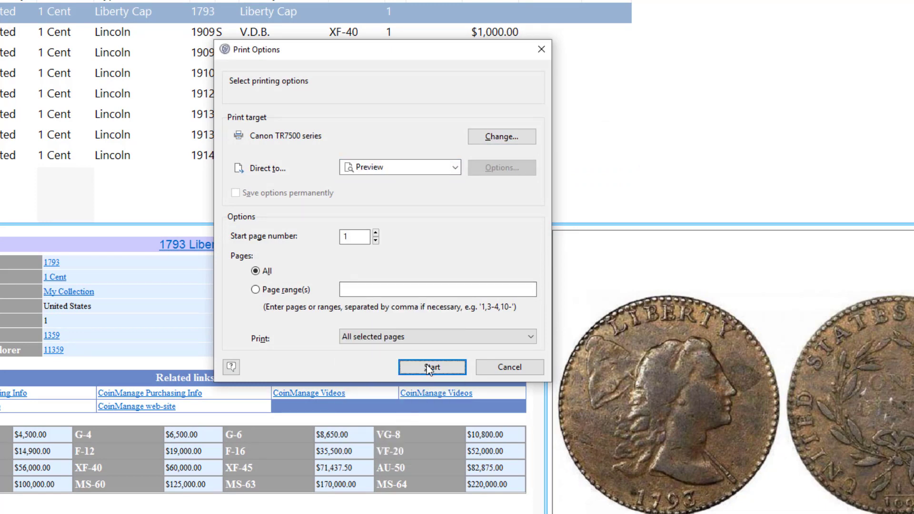
{"action": "left_click", "coordinate": [431, 368]}
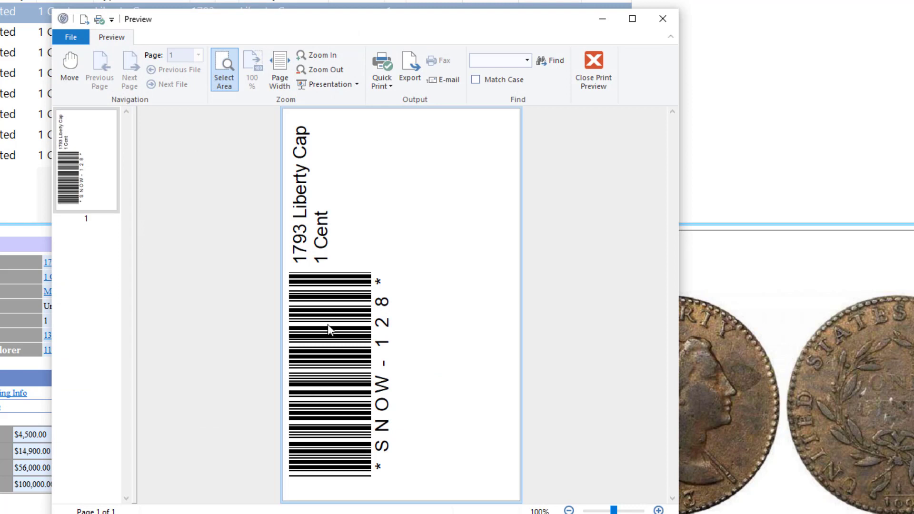
{"action": "mouse_move", "coordinate": [477, 225]}
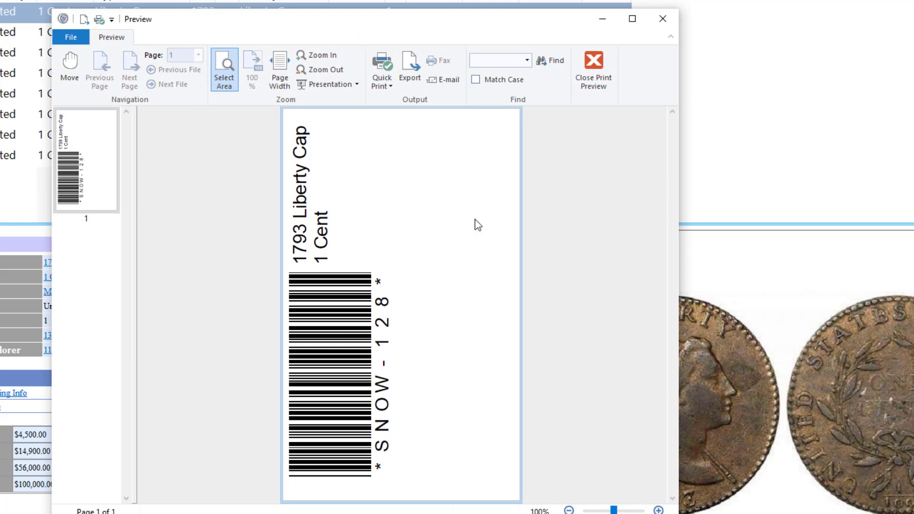
{"action": "mouse_move", "coordinate": [390, 231]}
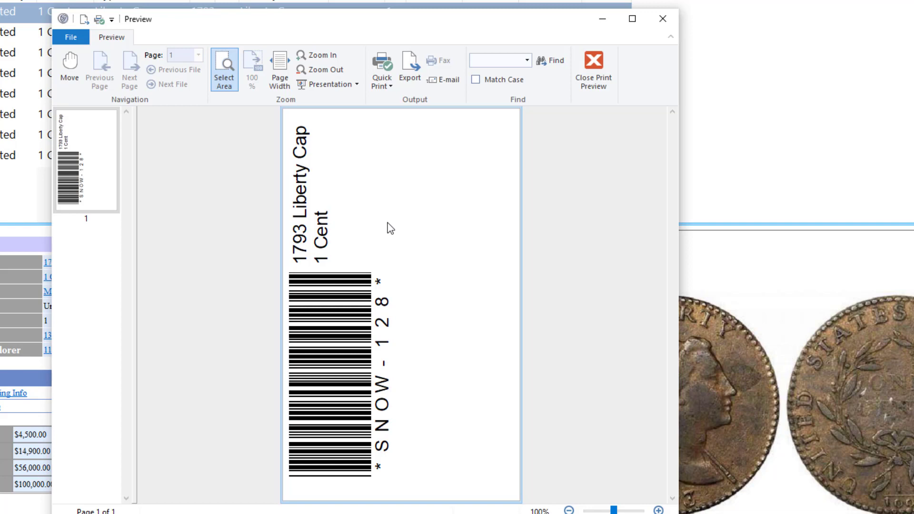
{"action": "mouse_move", "coordinate": [446, 182]}
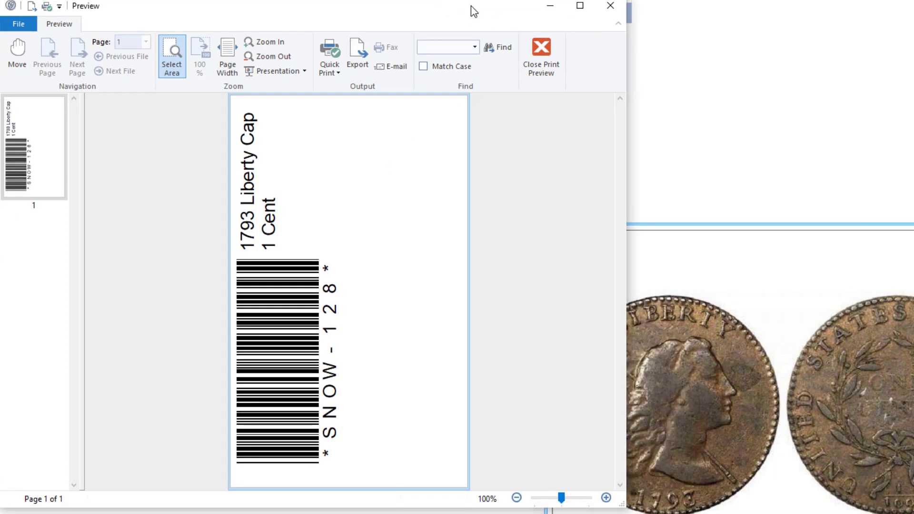
{"action": "mouse_move", "coordinate": [540, 48]}
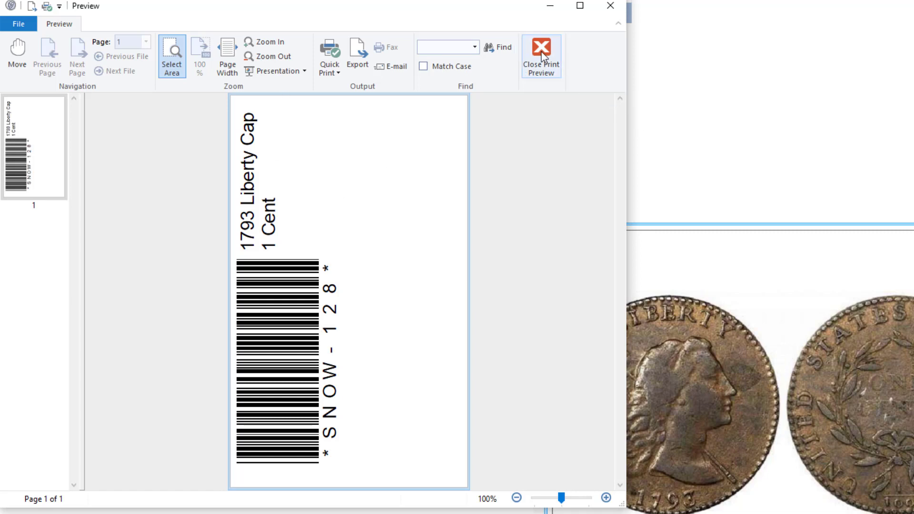
{"action": "mouse_move", "coordinate": [543, 56]}
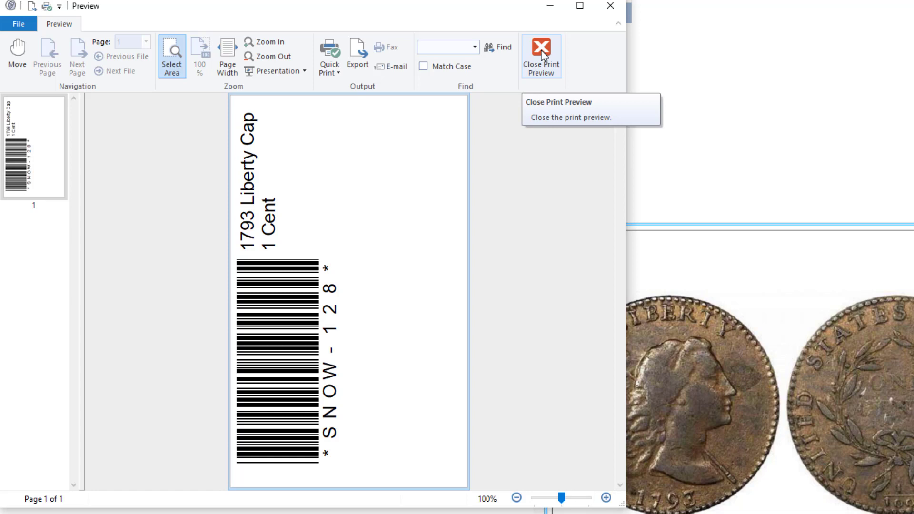
{"action": "mouse_move", "coordinate": [545, 60]}
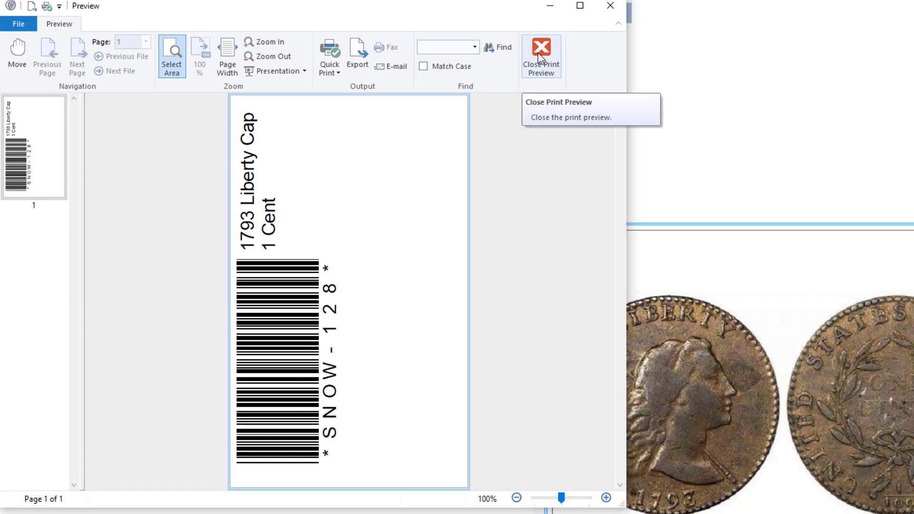